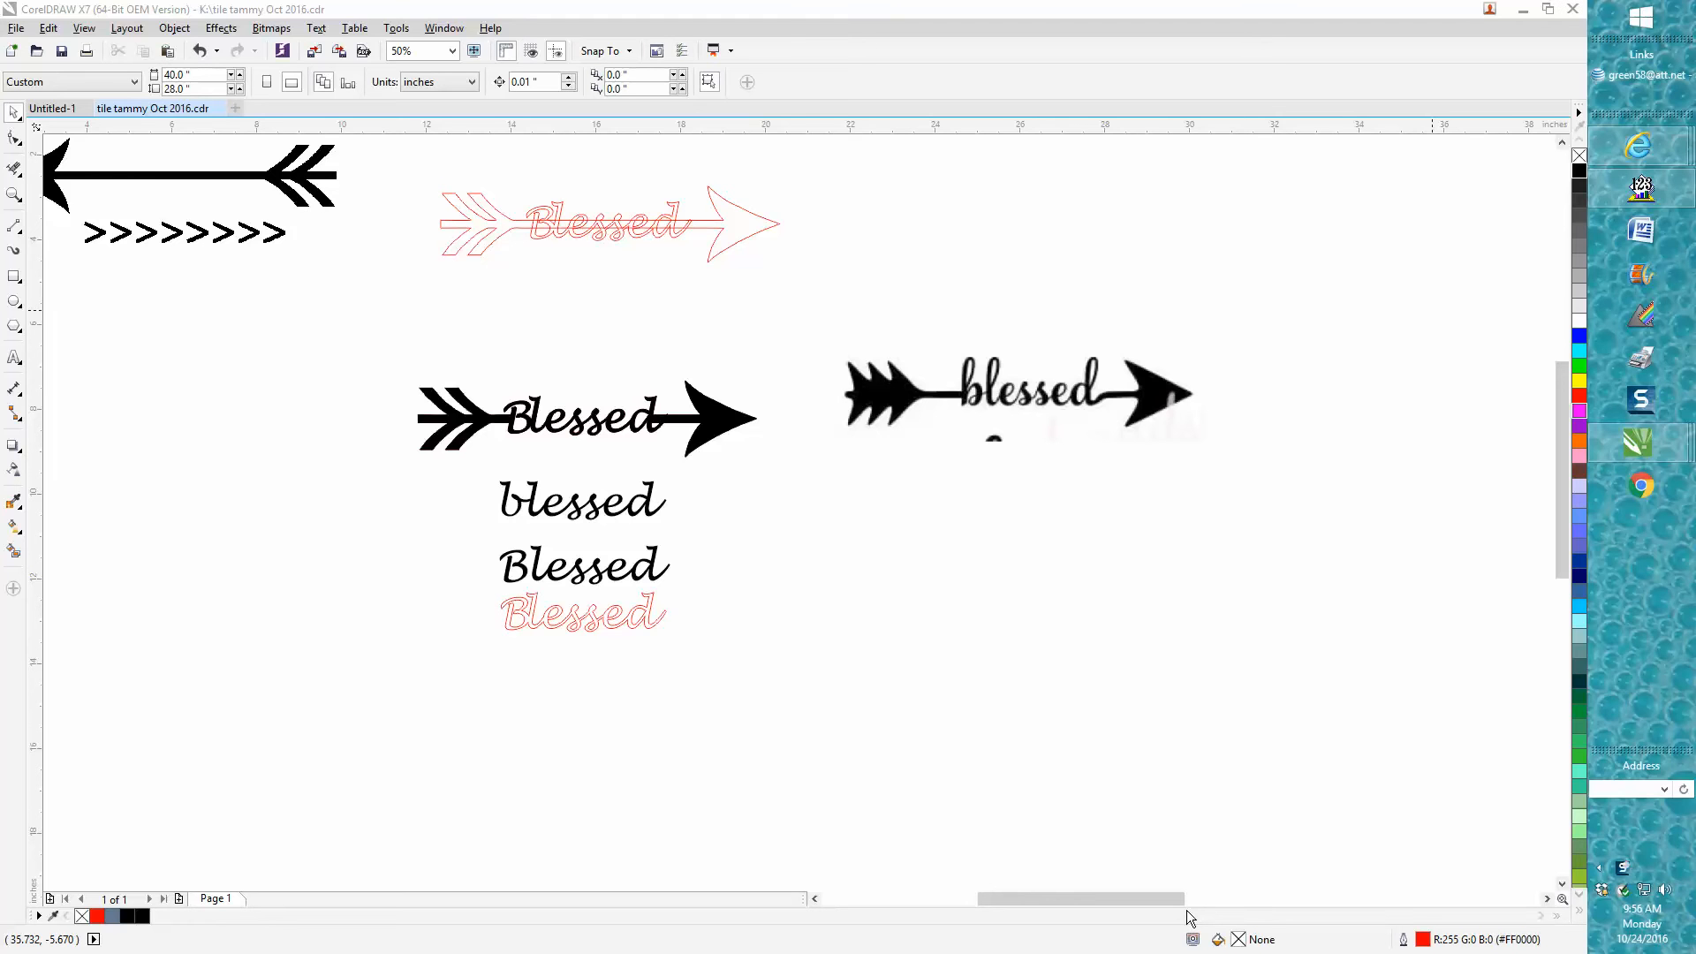
{"action": "mouse_move", "coordinate": [442, 708]}
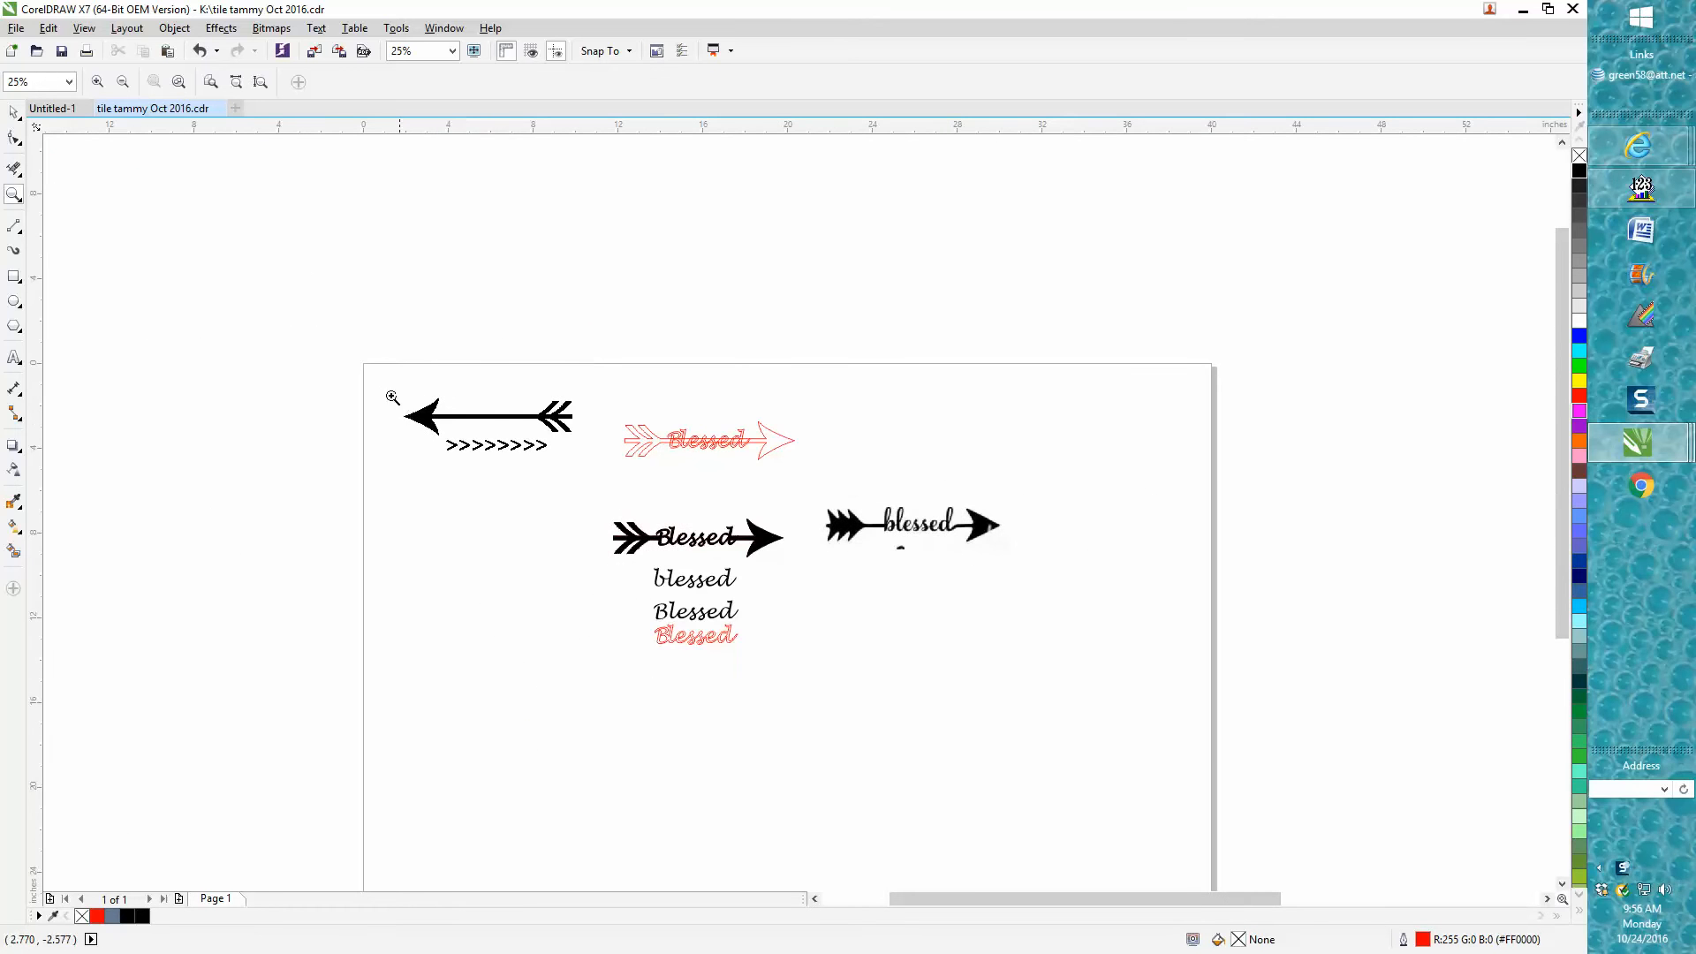
Step: Make the black Blessed script an unfilled red hairline outline, broken apart and converted to curves
{"action": "left_click", "coordinate": [393, 398]}
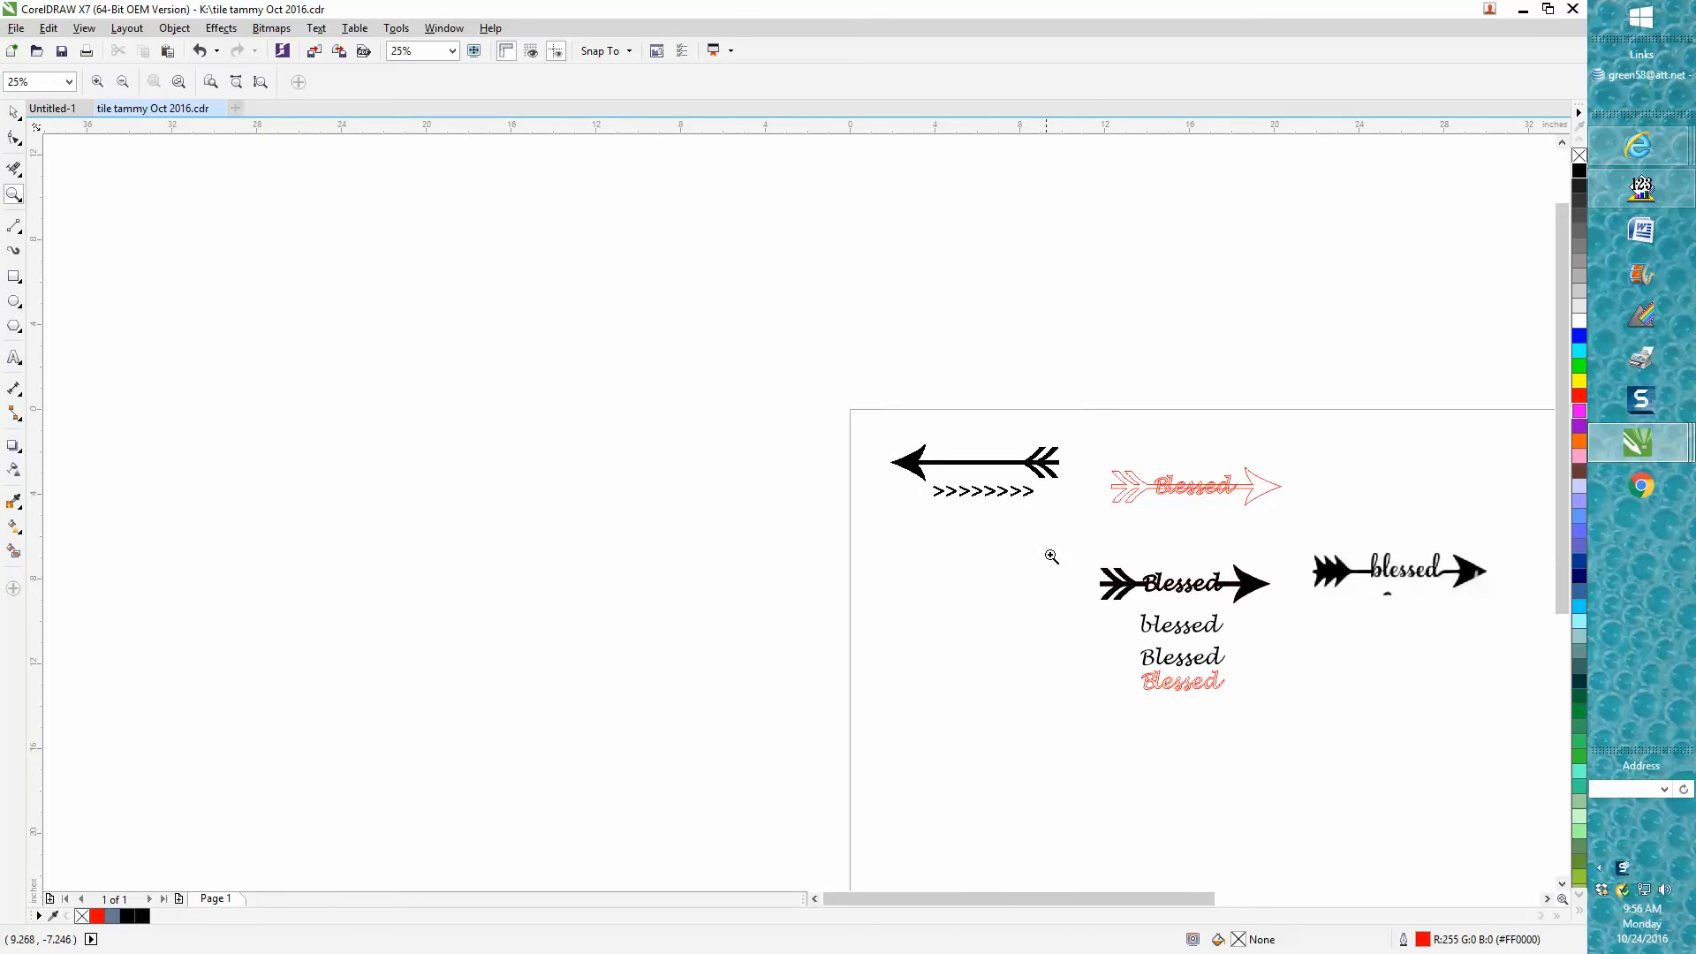
{"action": "left_click", "coordinate": [1052, 557]}
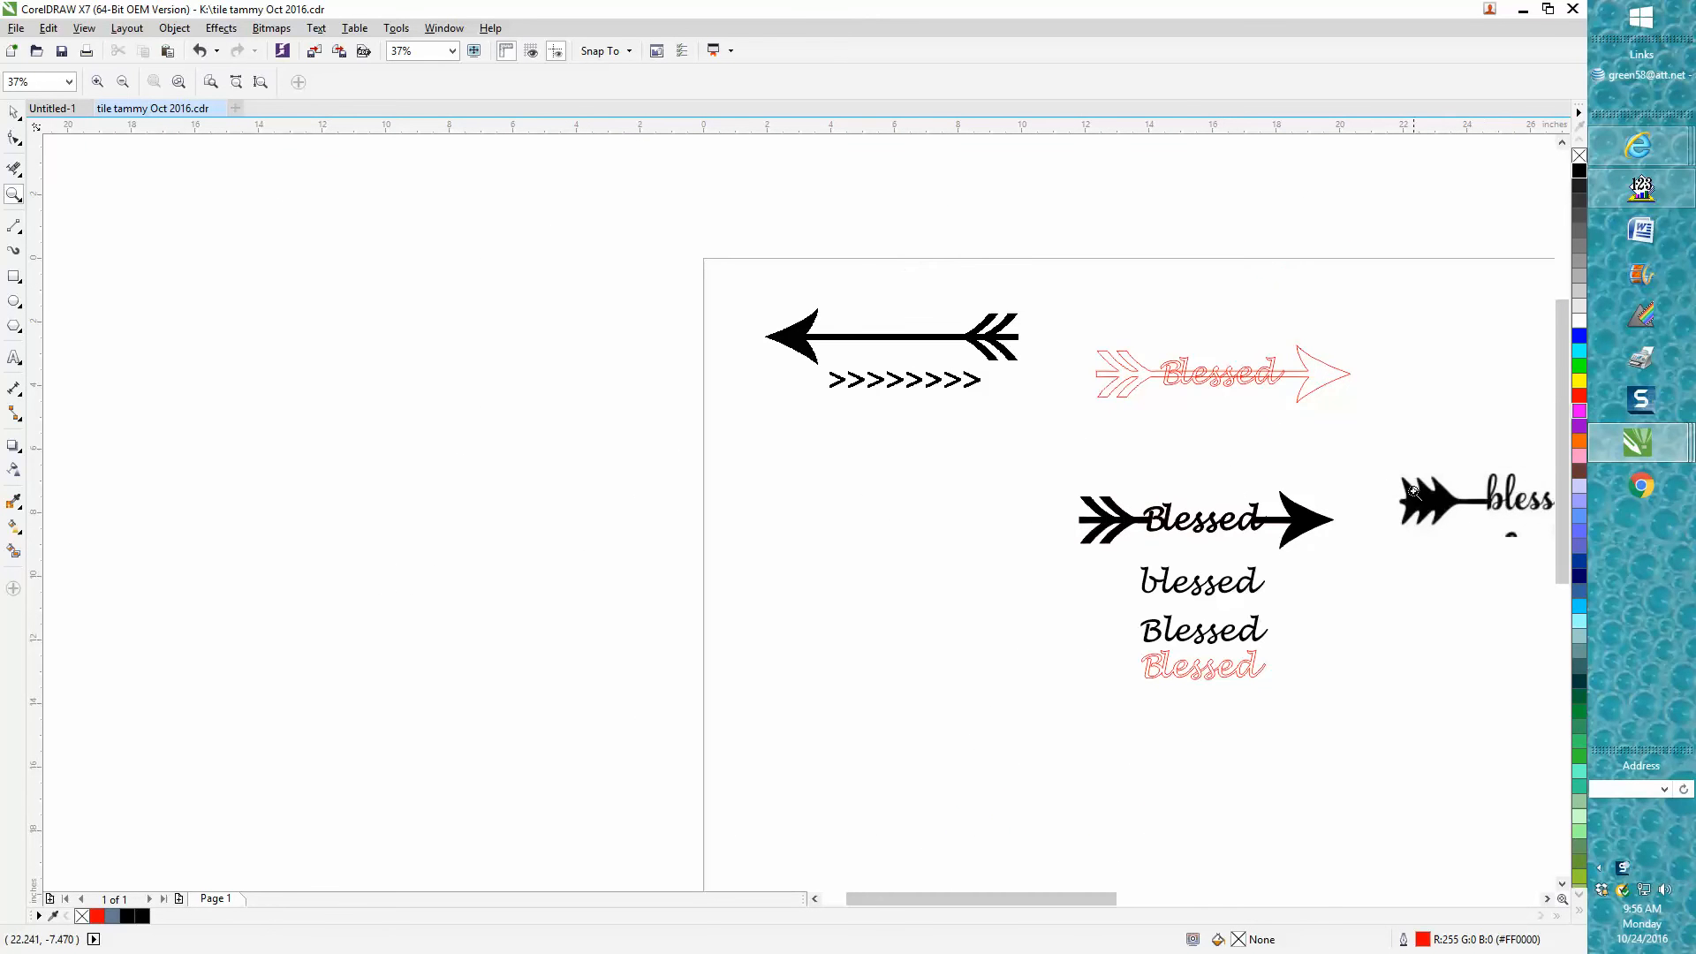
{"action": "mouse_move", "coordinate": [1357, 543]}
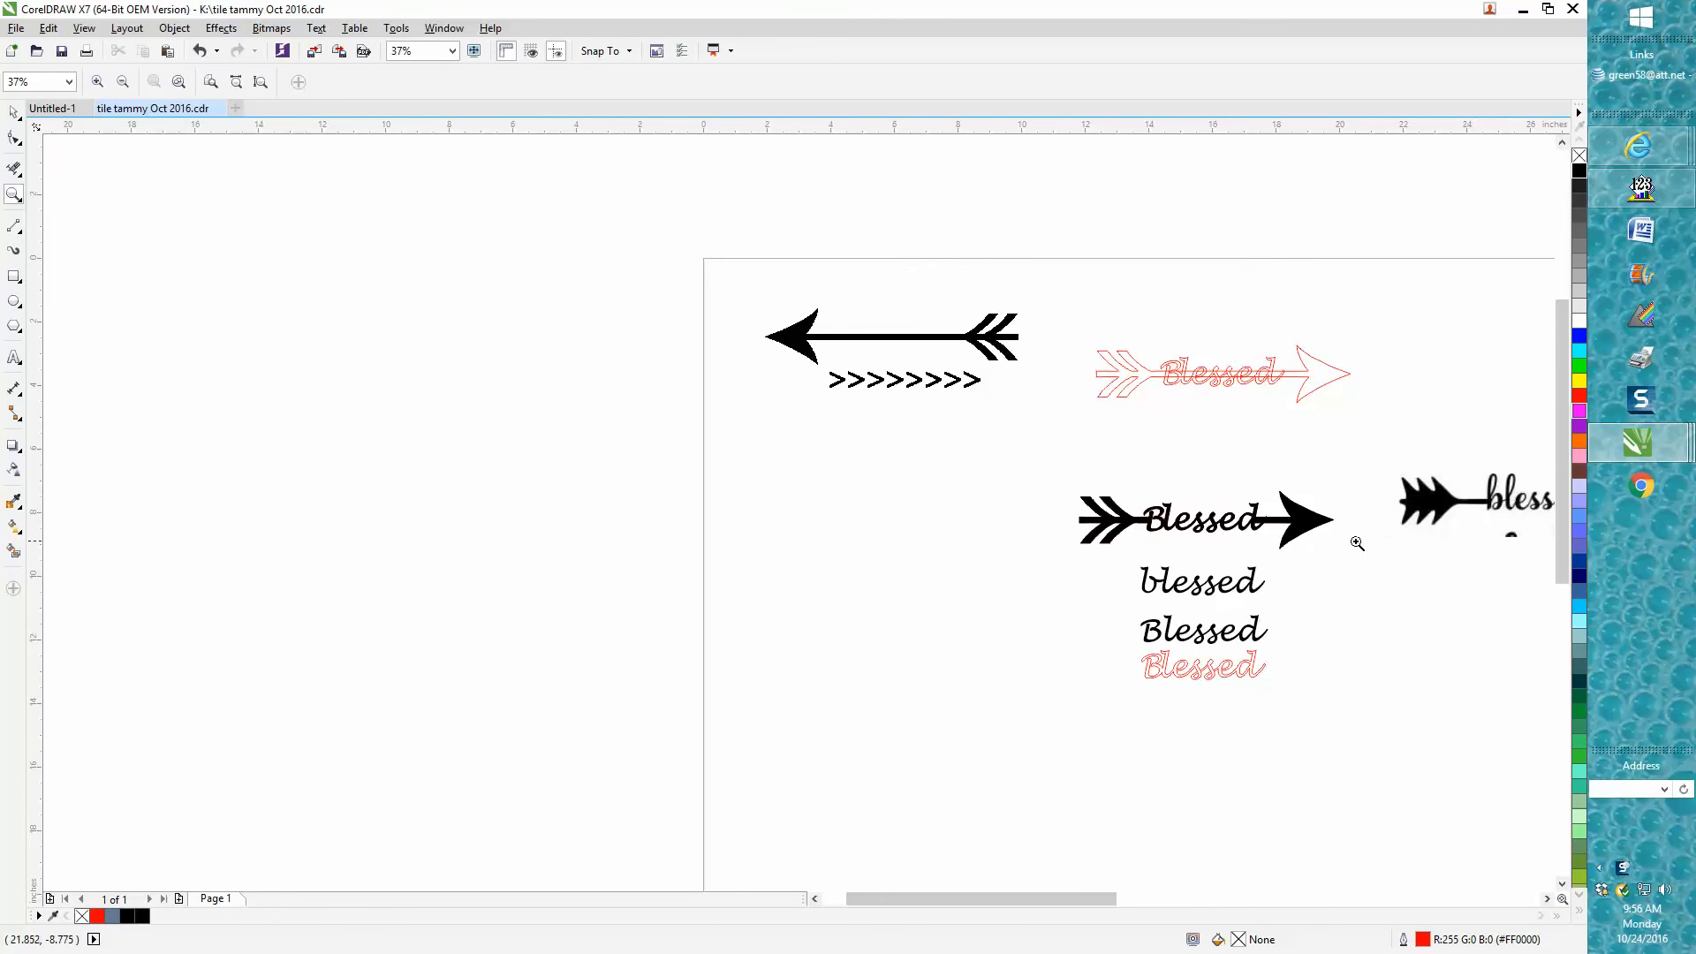
{"action": "mouse_move", "coordinate": [1223, 544]}
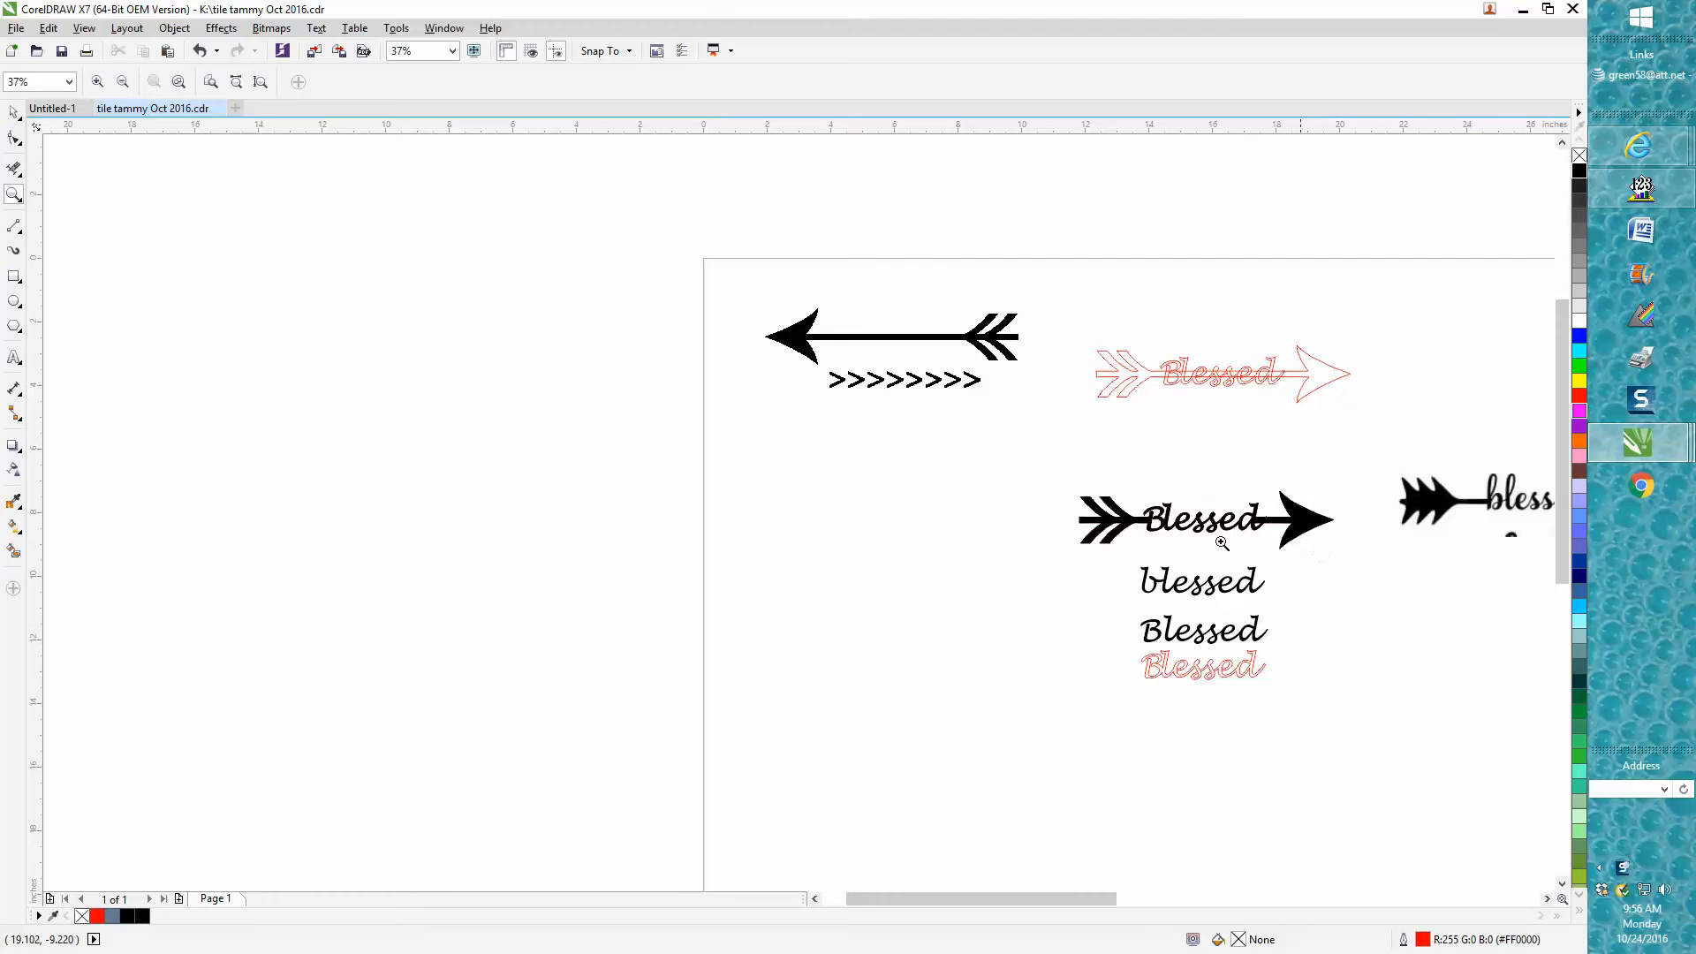
{"action": "mouse_move", "coordinate": [1228, 399]}
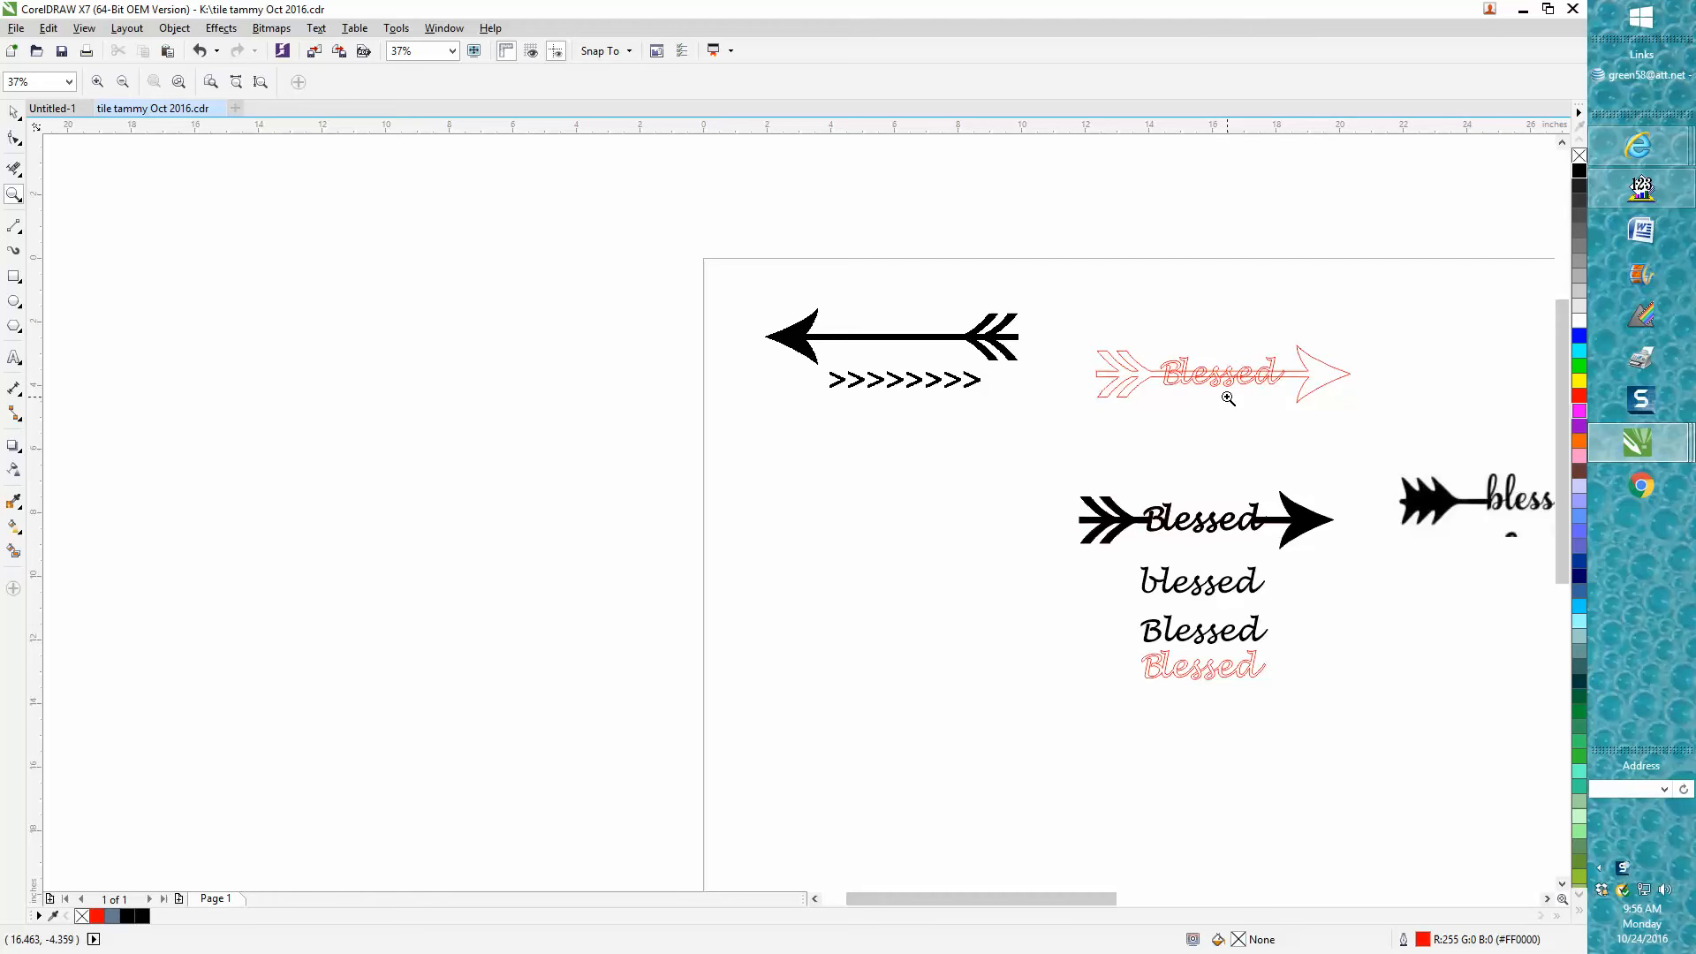
{"action": "mouse_move", "coordinate": [1527, 552]}
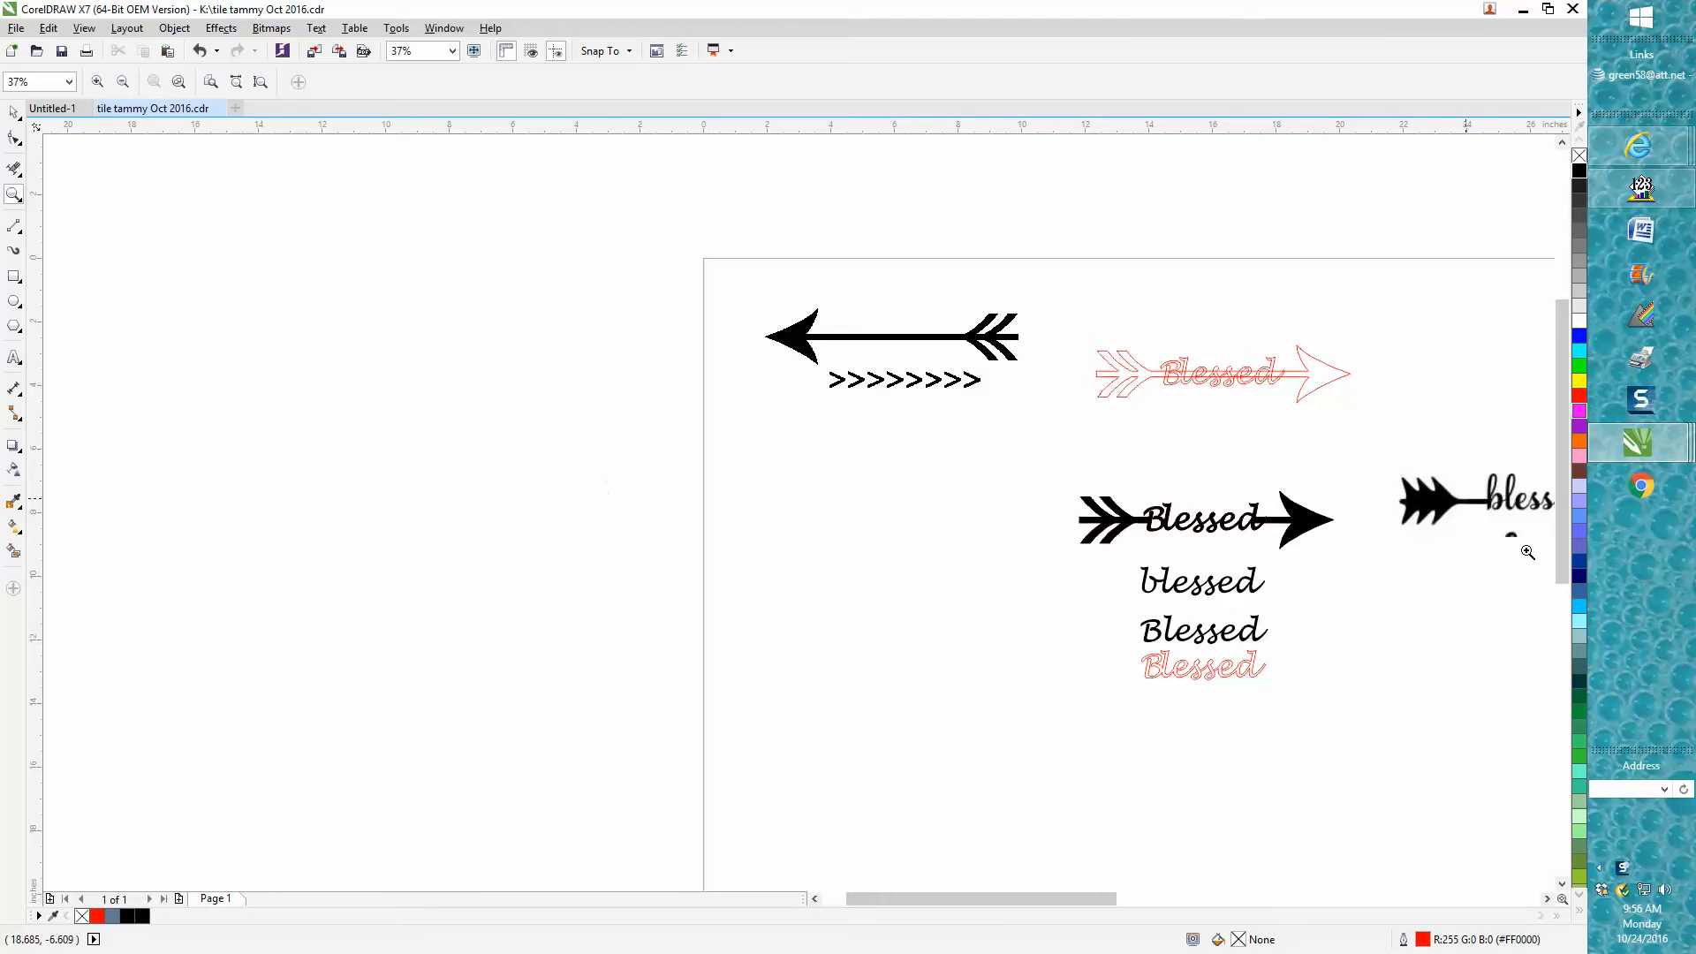
{"action": "mouse_move", "coordinate": [1495, 519]}
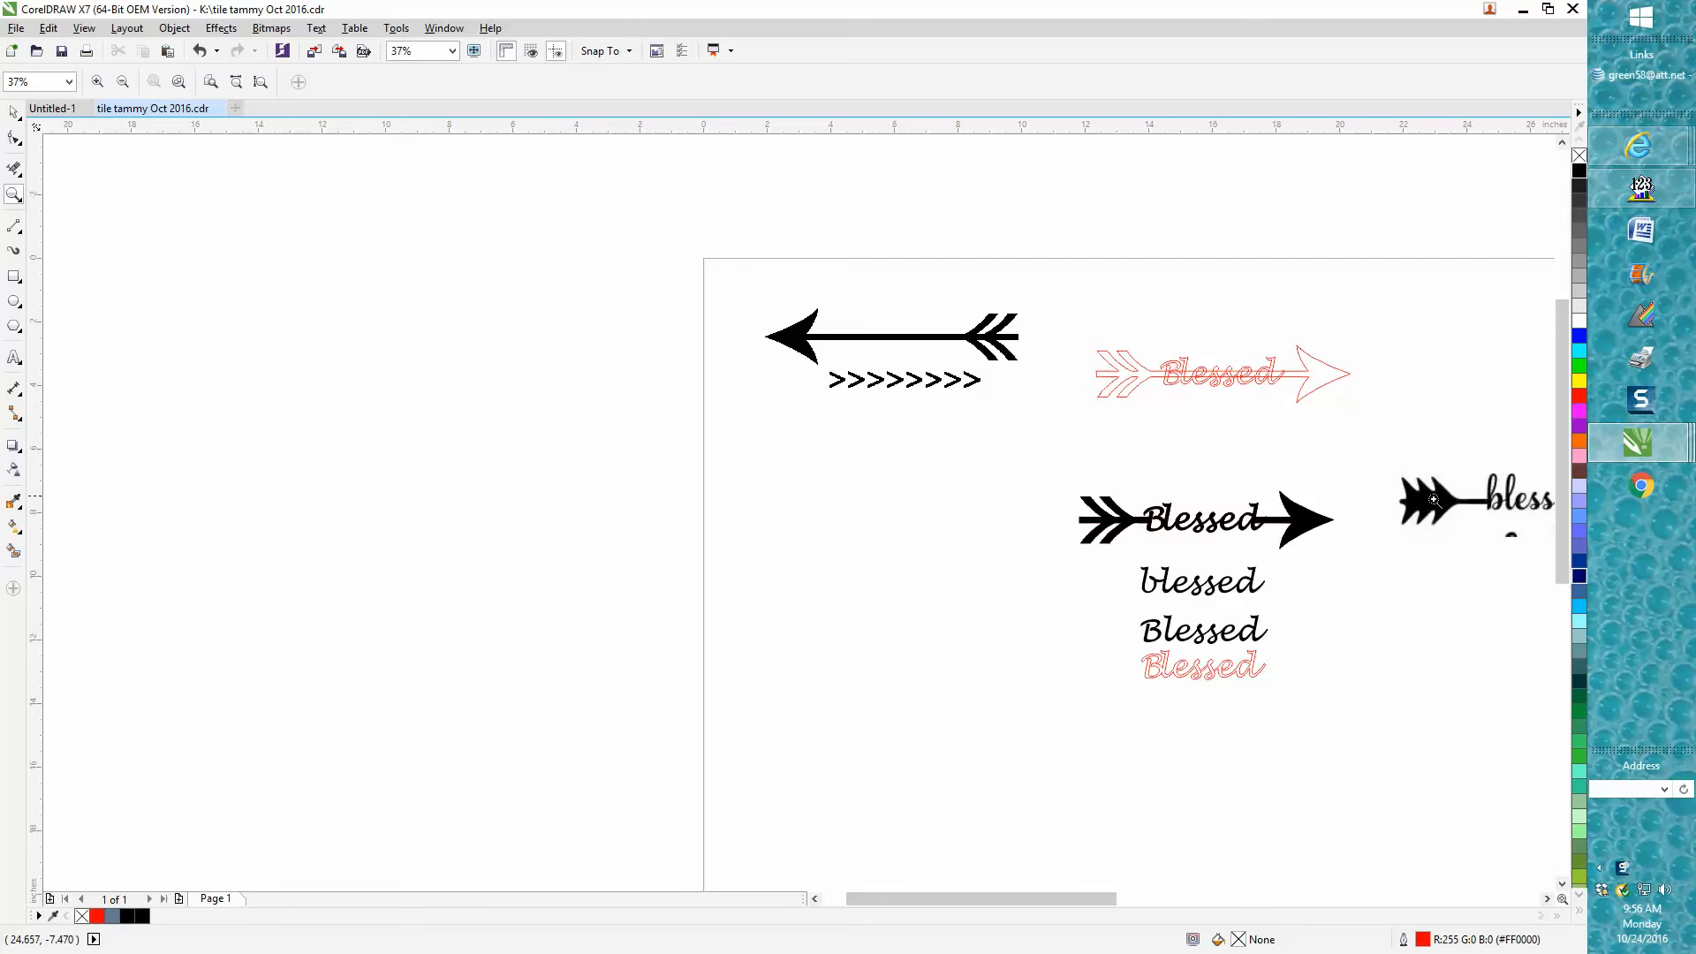
{"action": "mouse_move", "coordinate": [943, 481]}
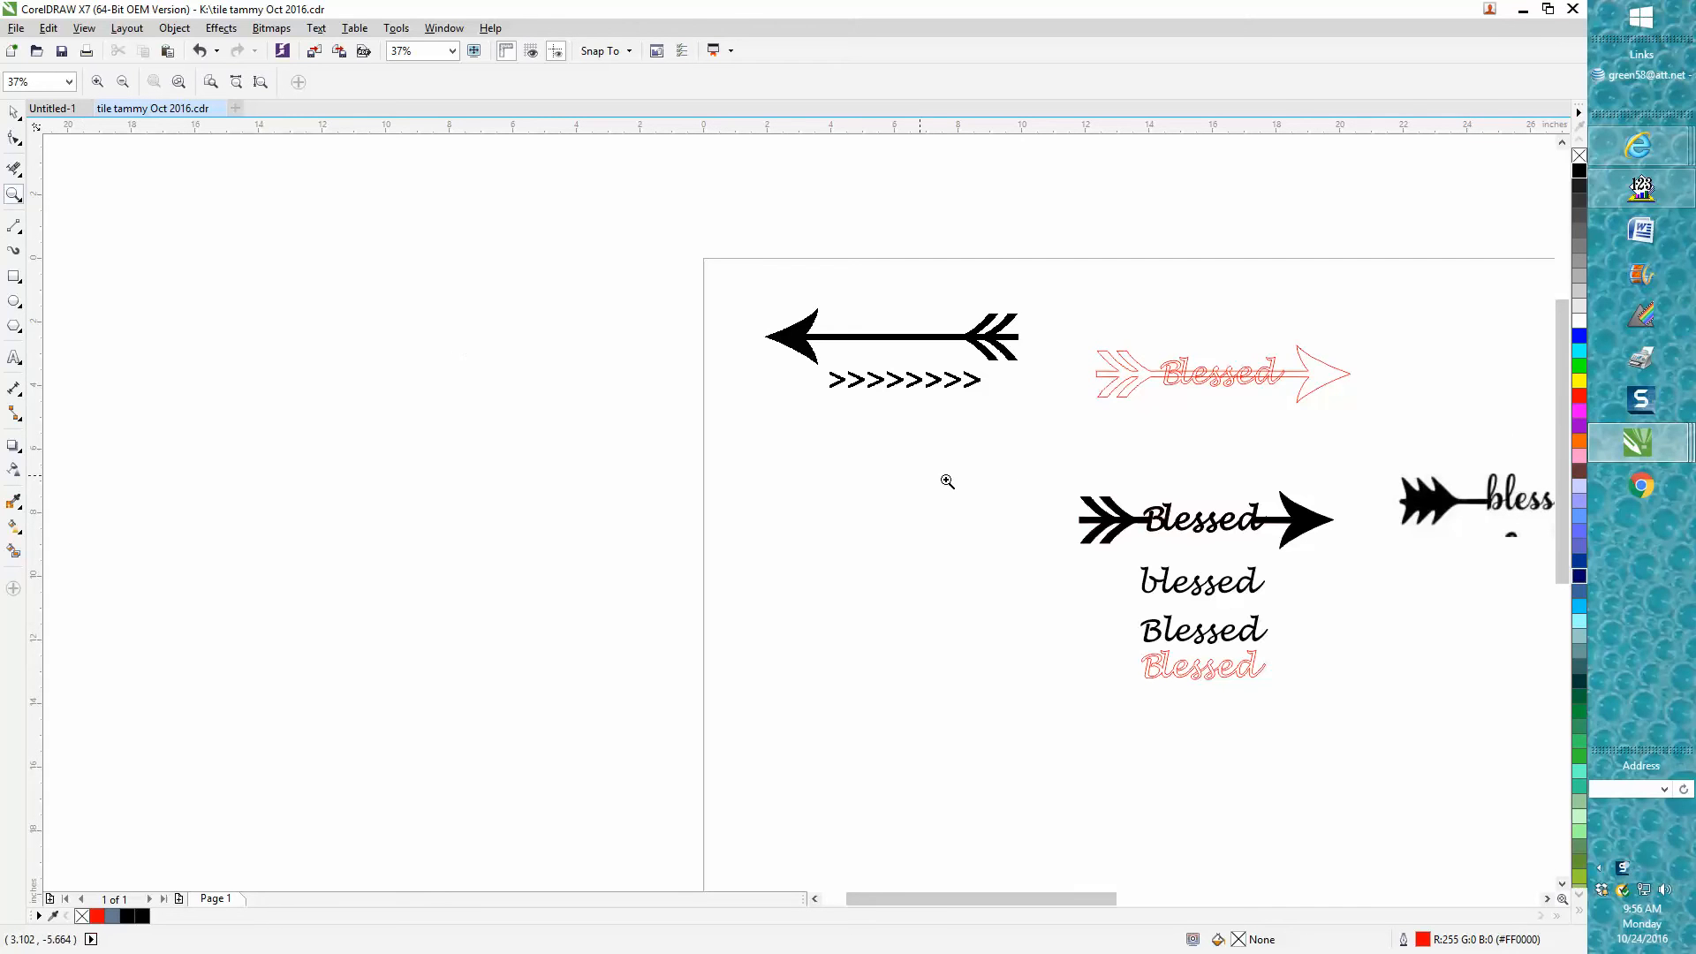
{"action": "mouse_move", "coordinate": [1135, 609]}
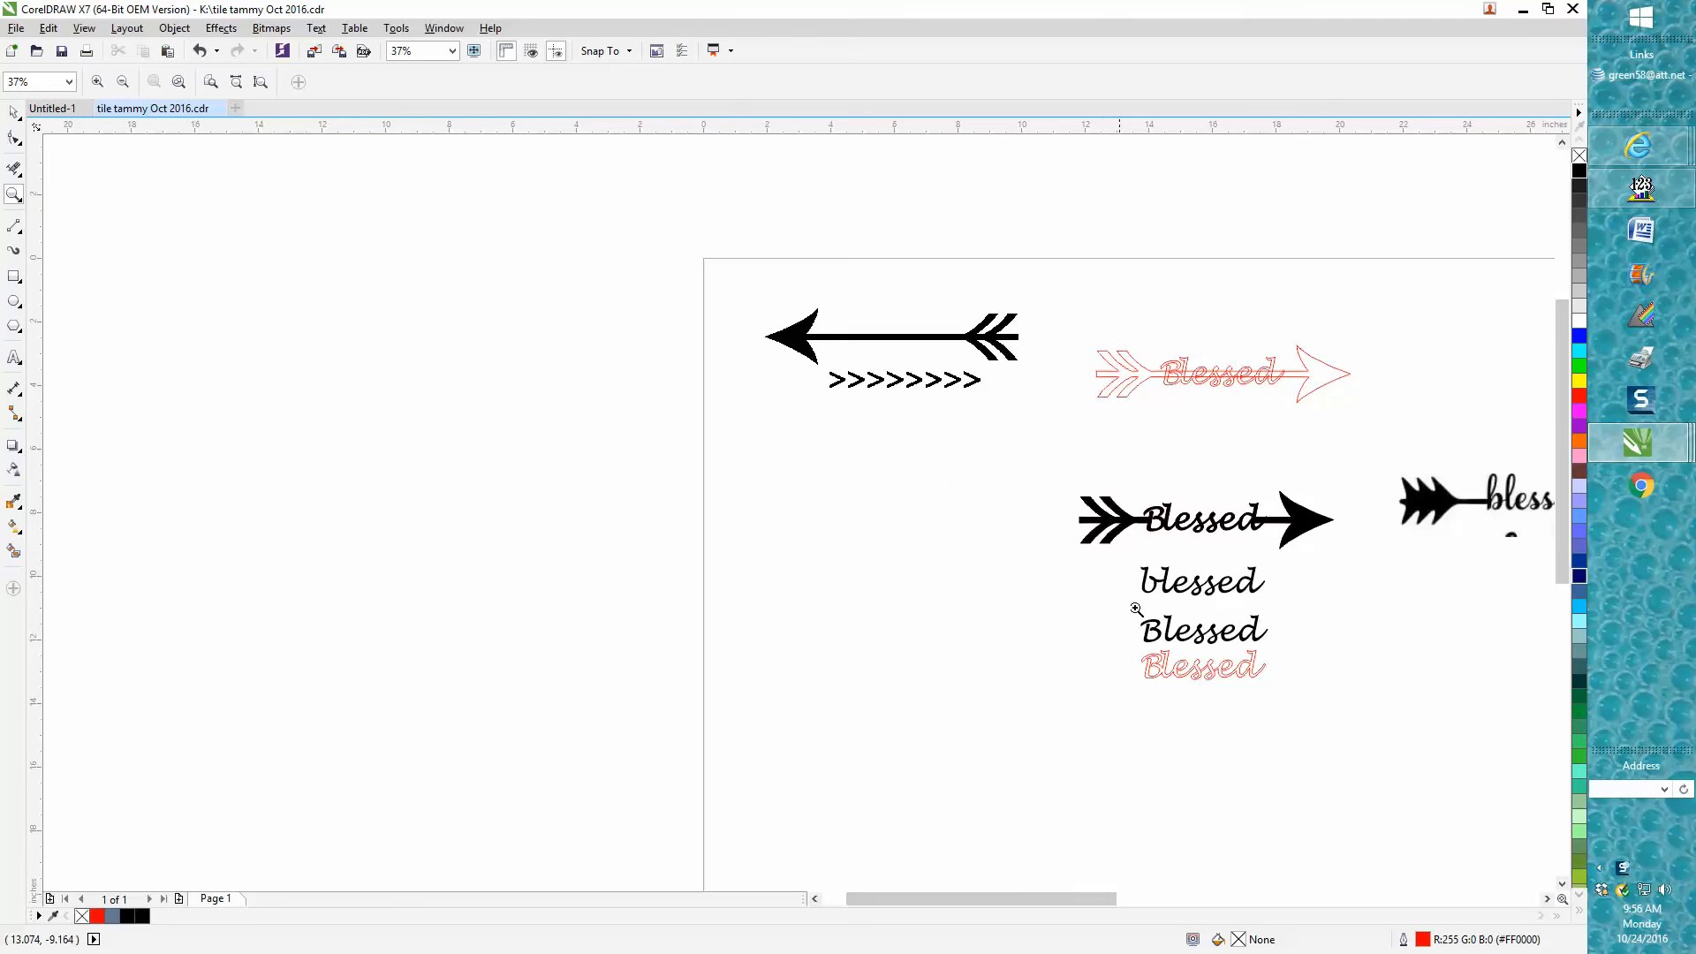
{"action": "left_click", "coordinate": [1137, 611]}
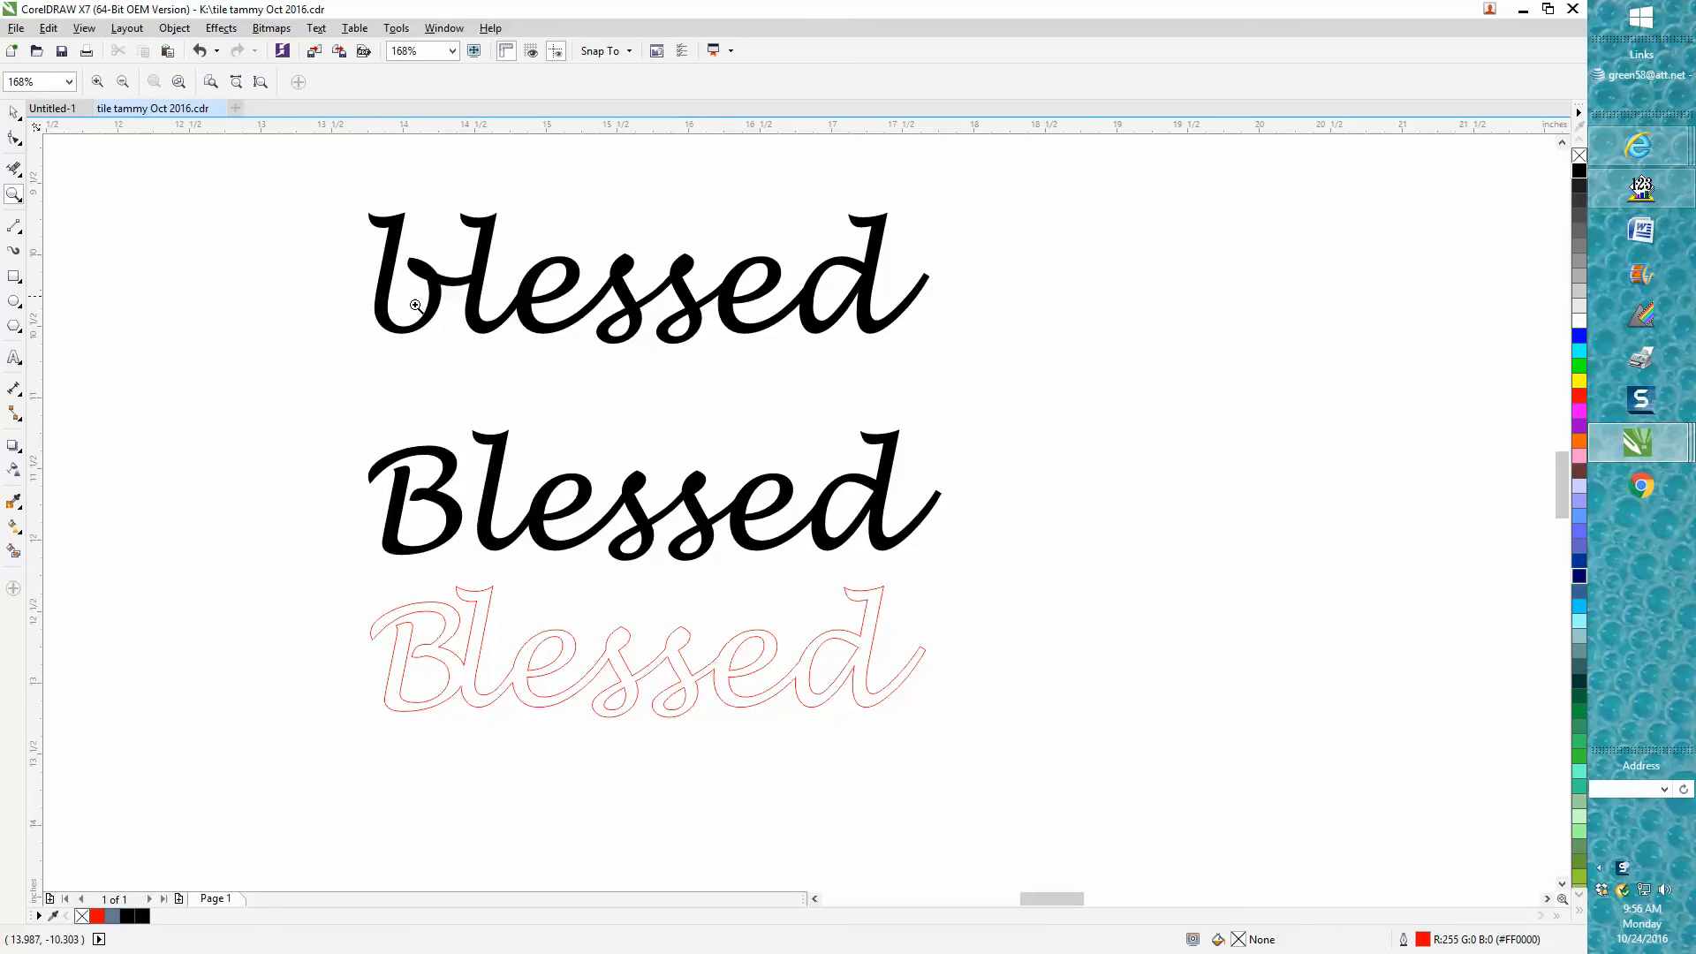
{"action": "mouse_move", "coordinate": [462, 289]}
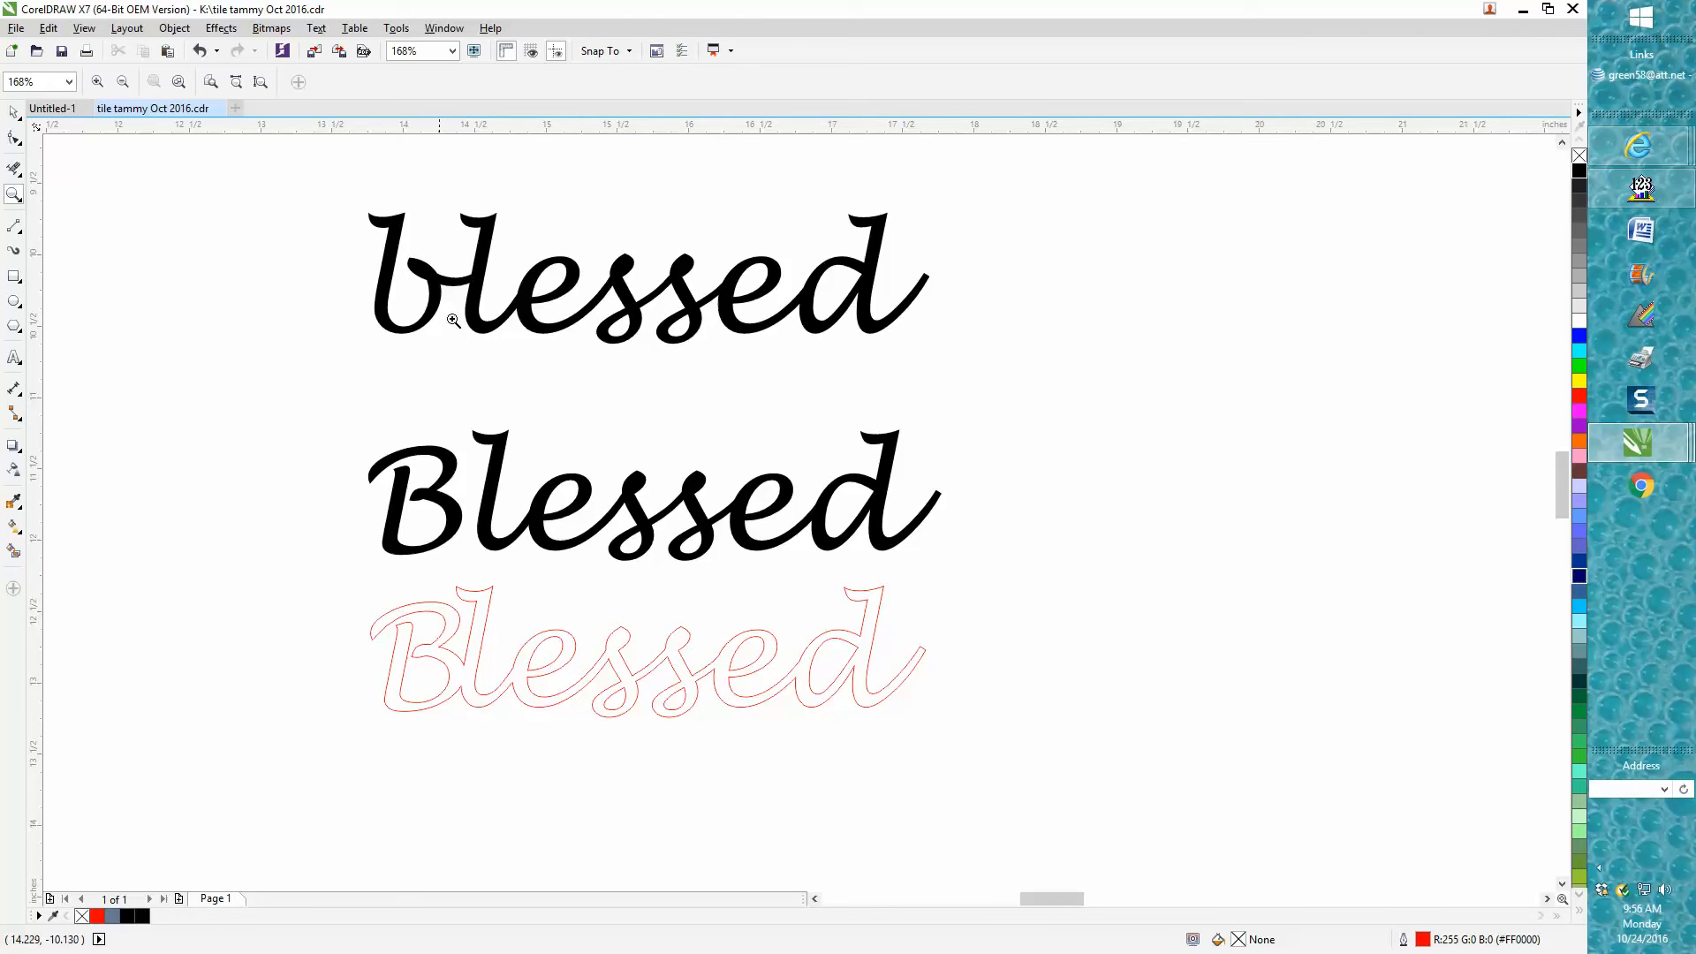
{"action": "mouse_move", "coordinate": [454, 490]}
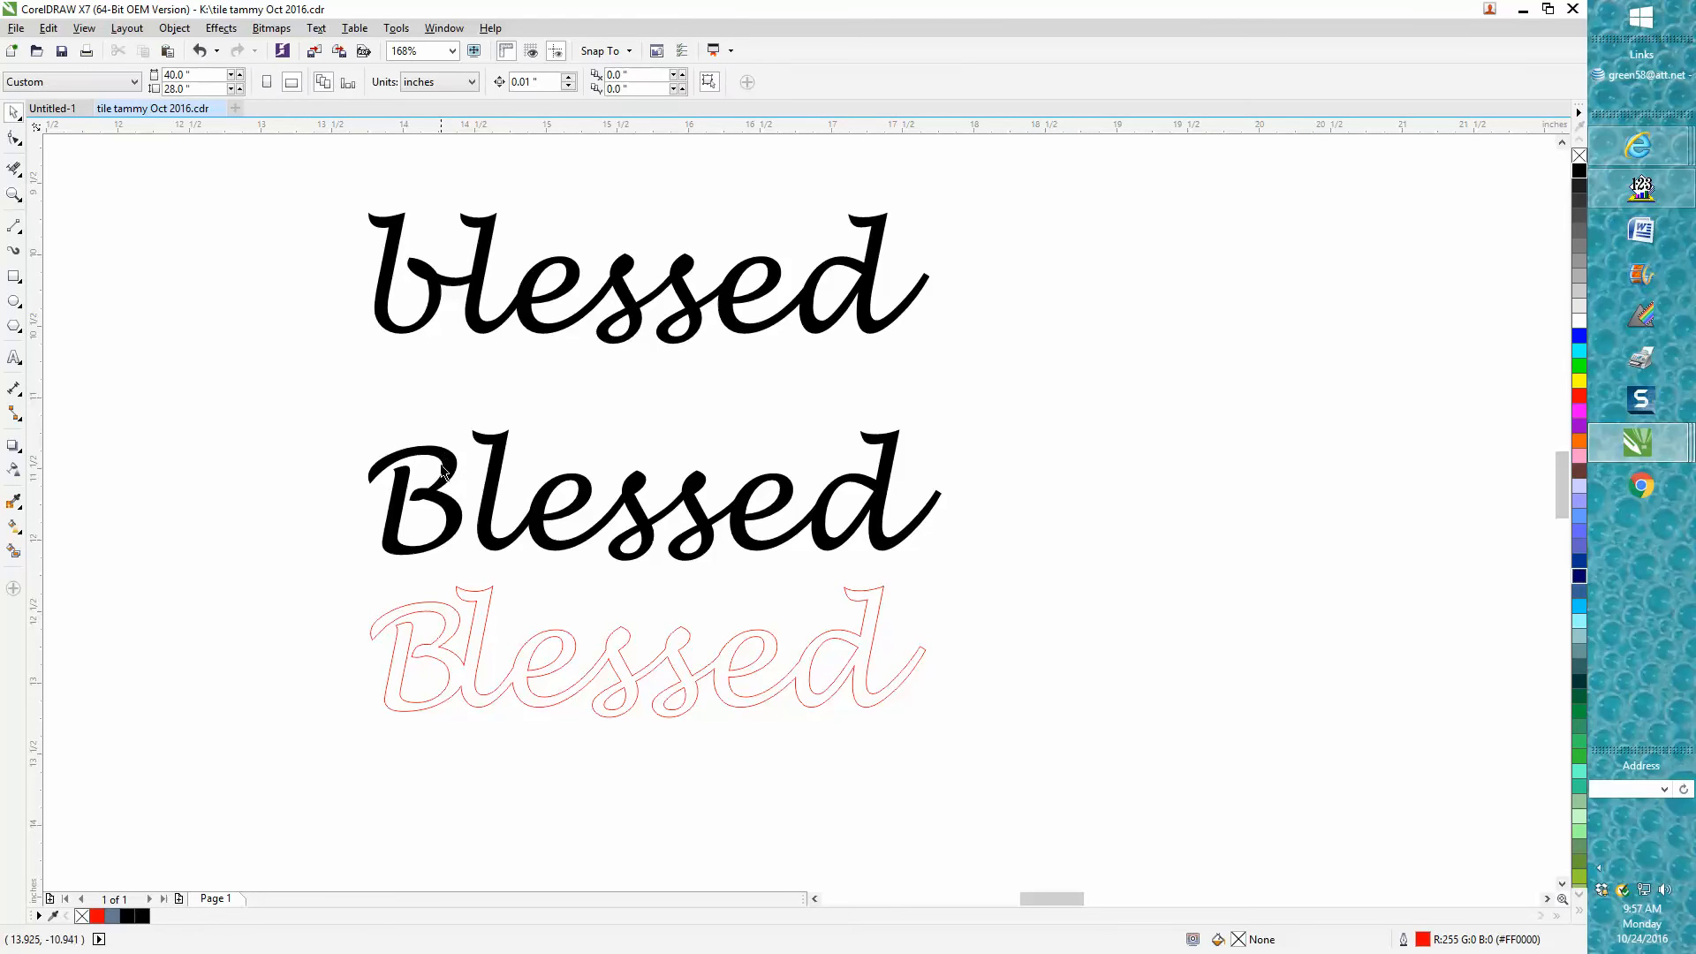
{"action": "left_click", "coordinate": [441, 498]}
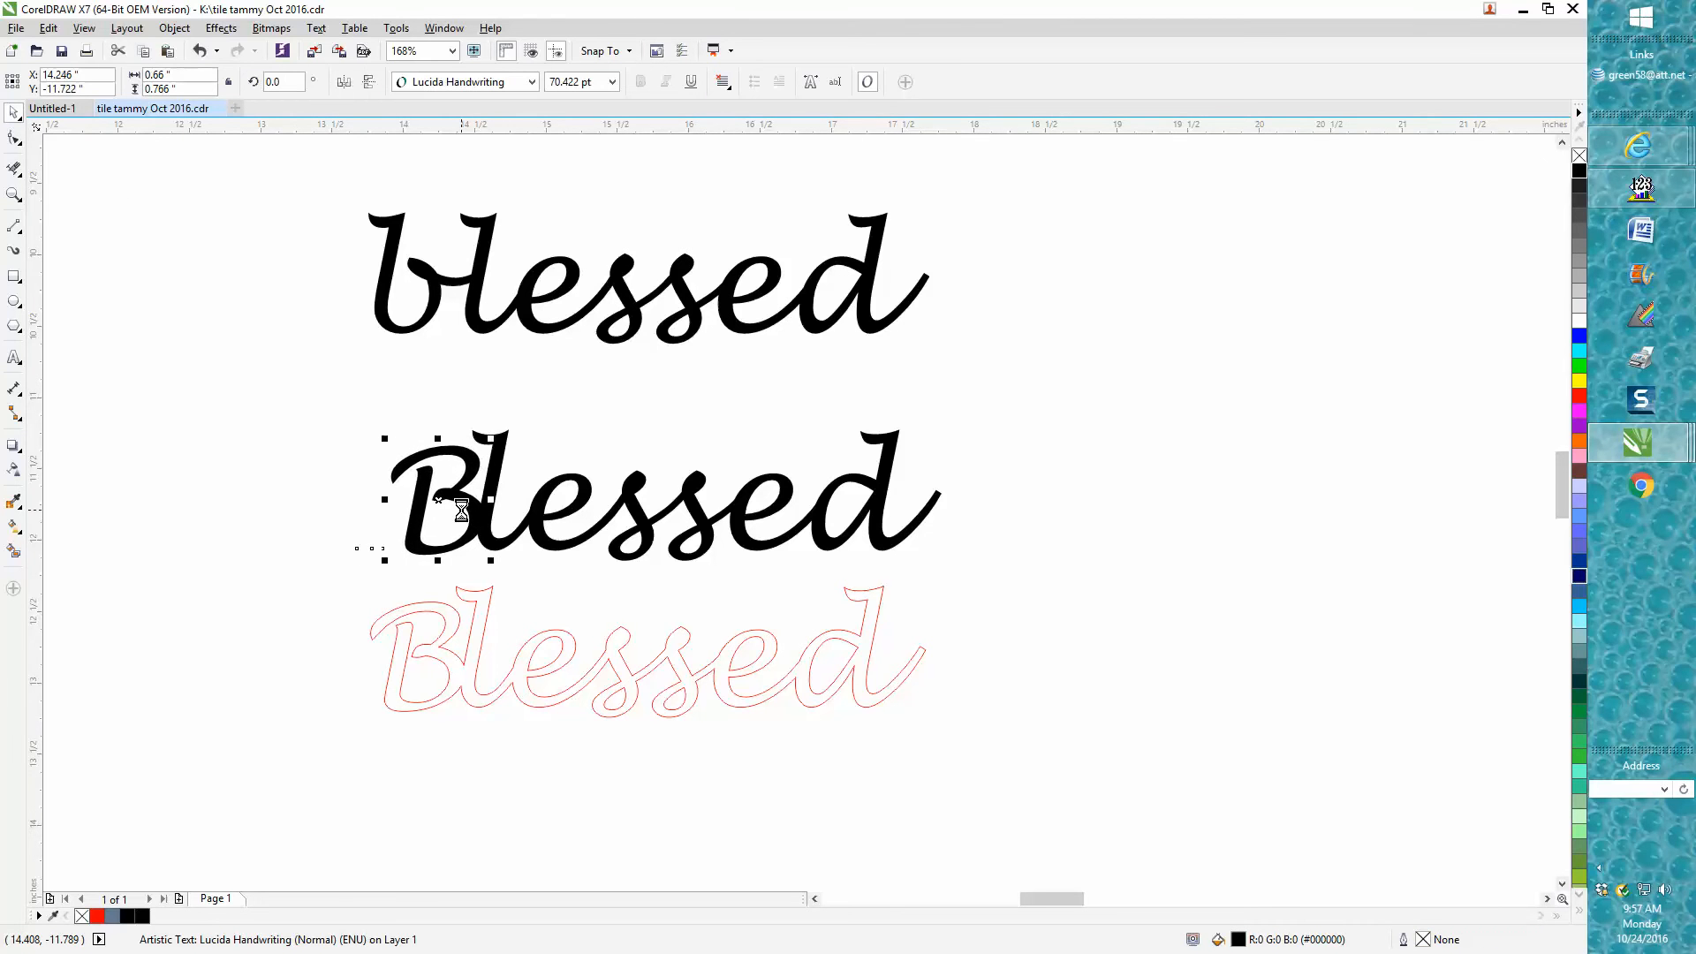
{"action": "mouse_move", "coordinate": [389, 608]}
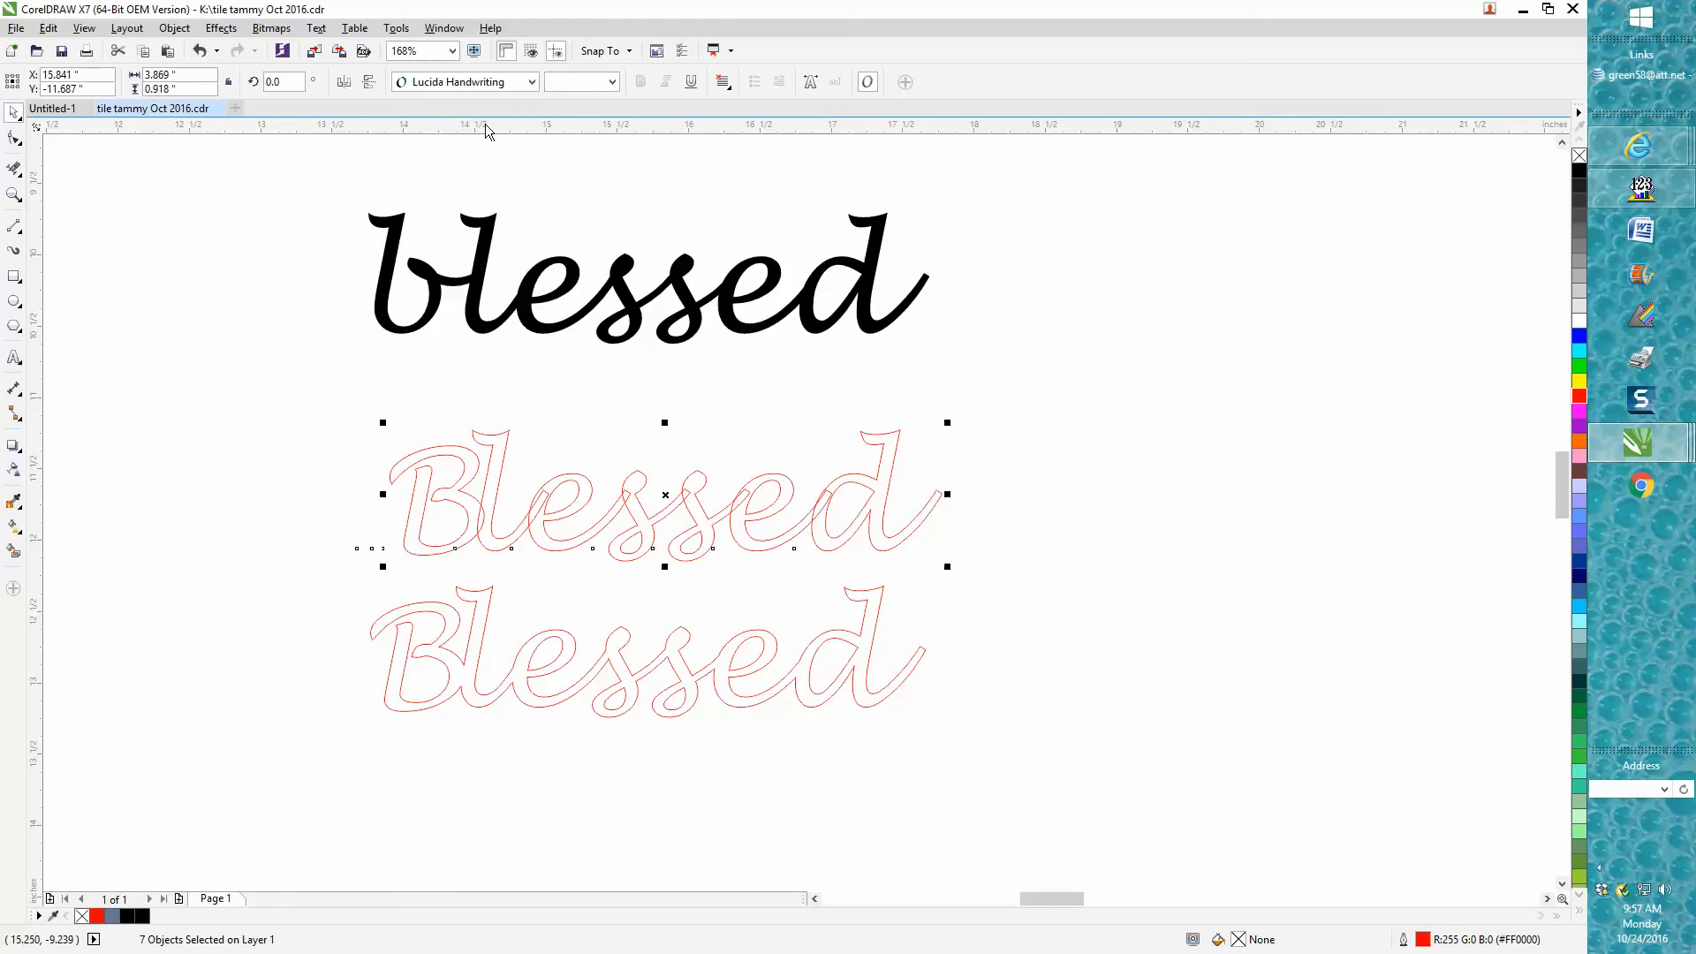
{"action": "mouse_move", "coordinate": [635, 92]}
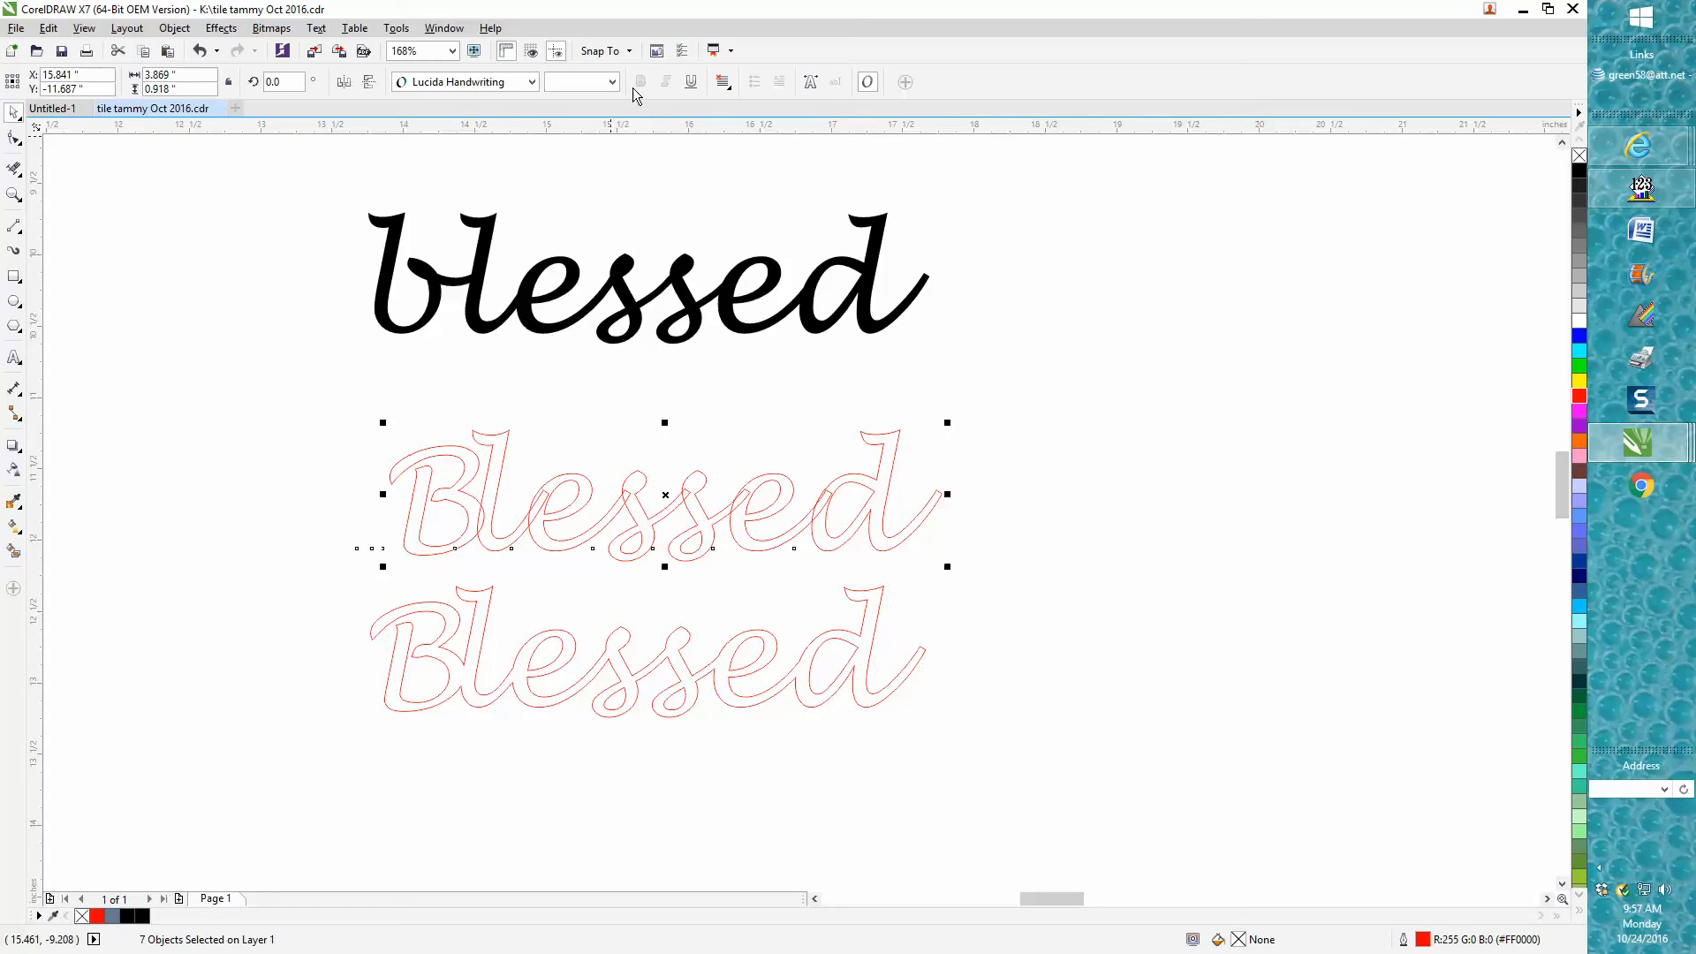
{"action": "left_click", "coordinate": [174, 28]}
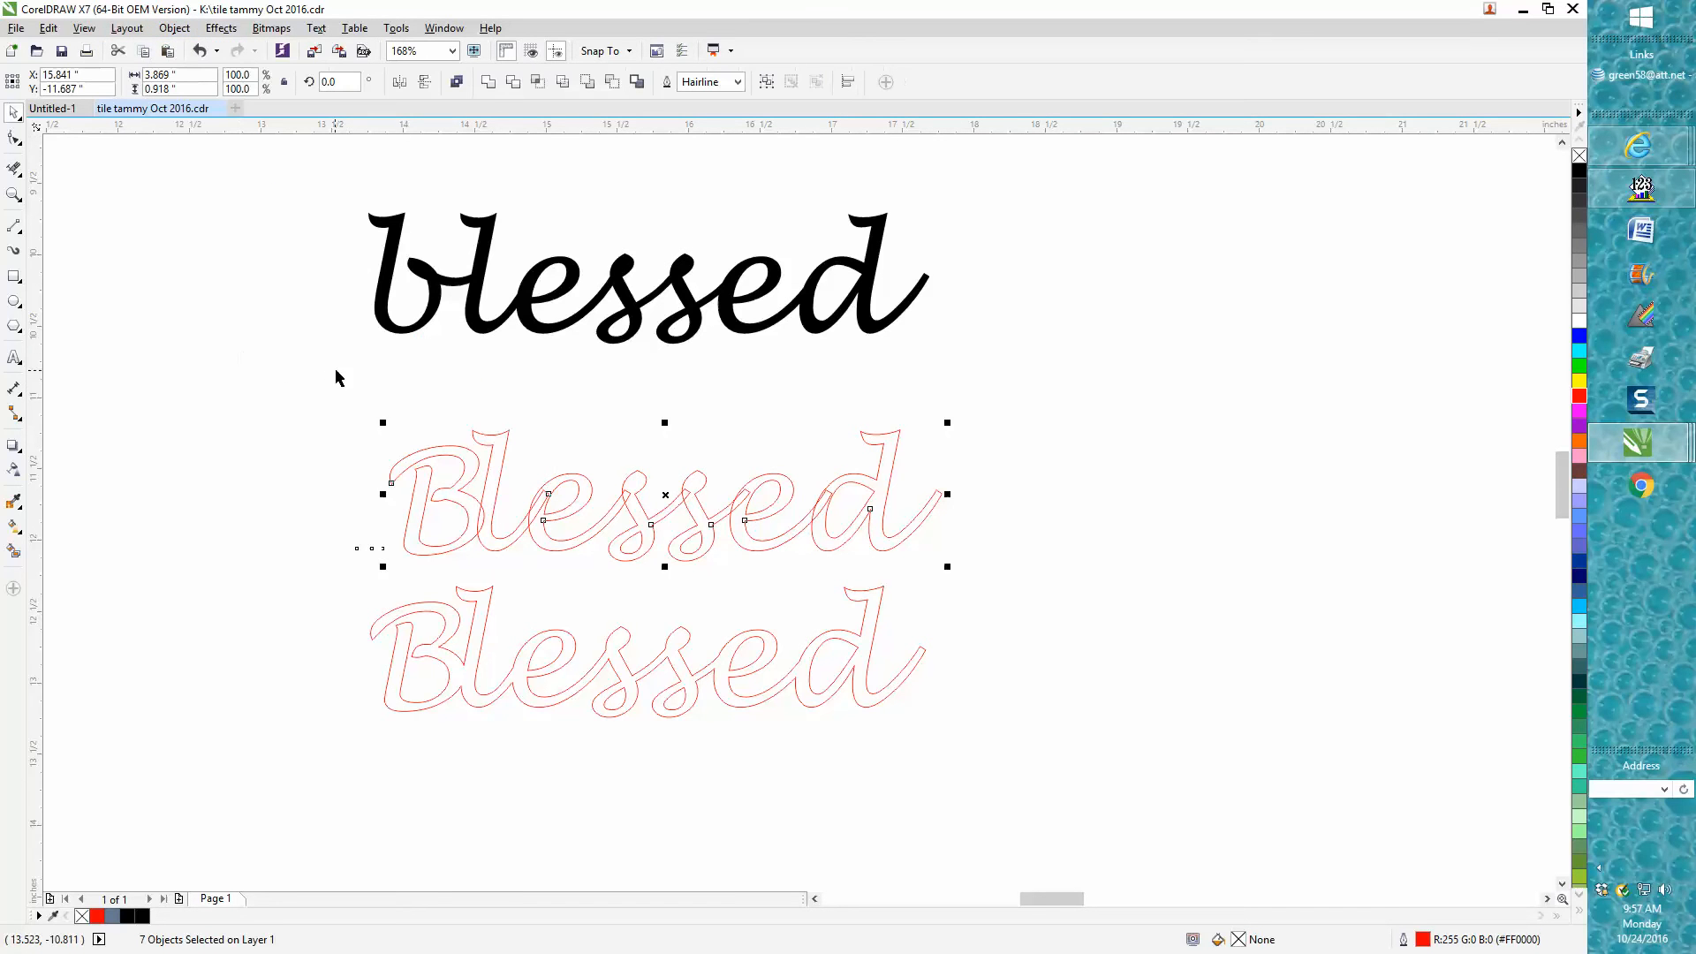
{"action": "mouse_move", "coordinate": [723, 260]}
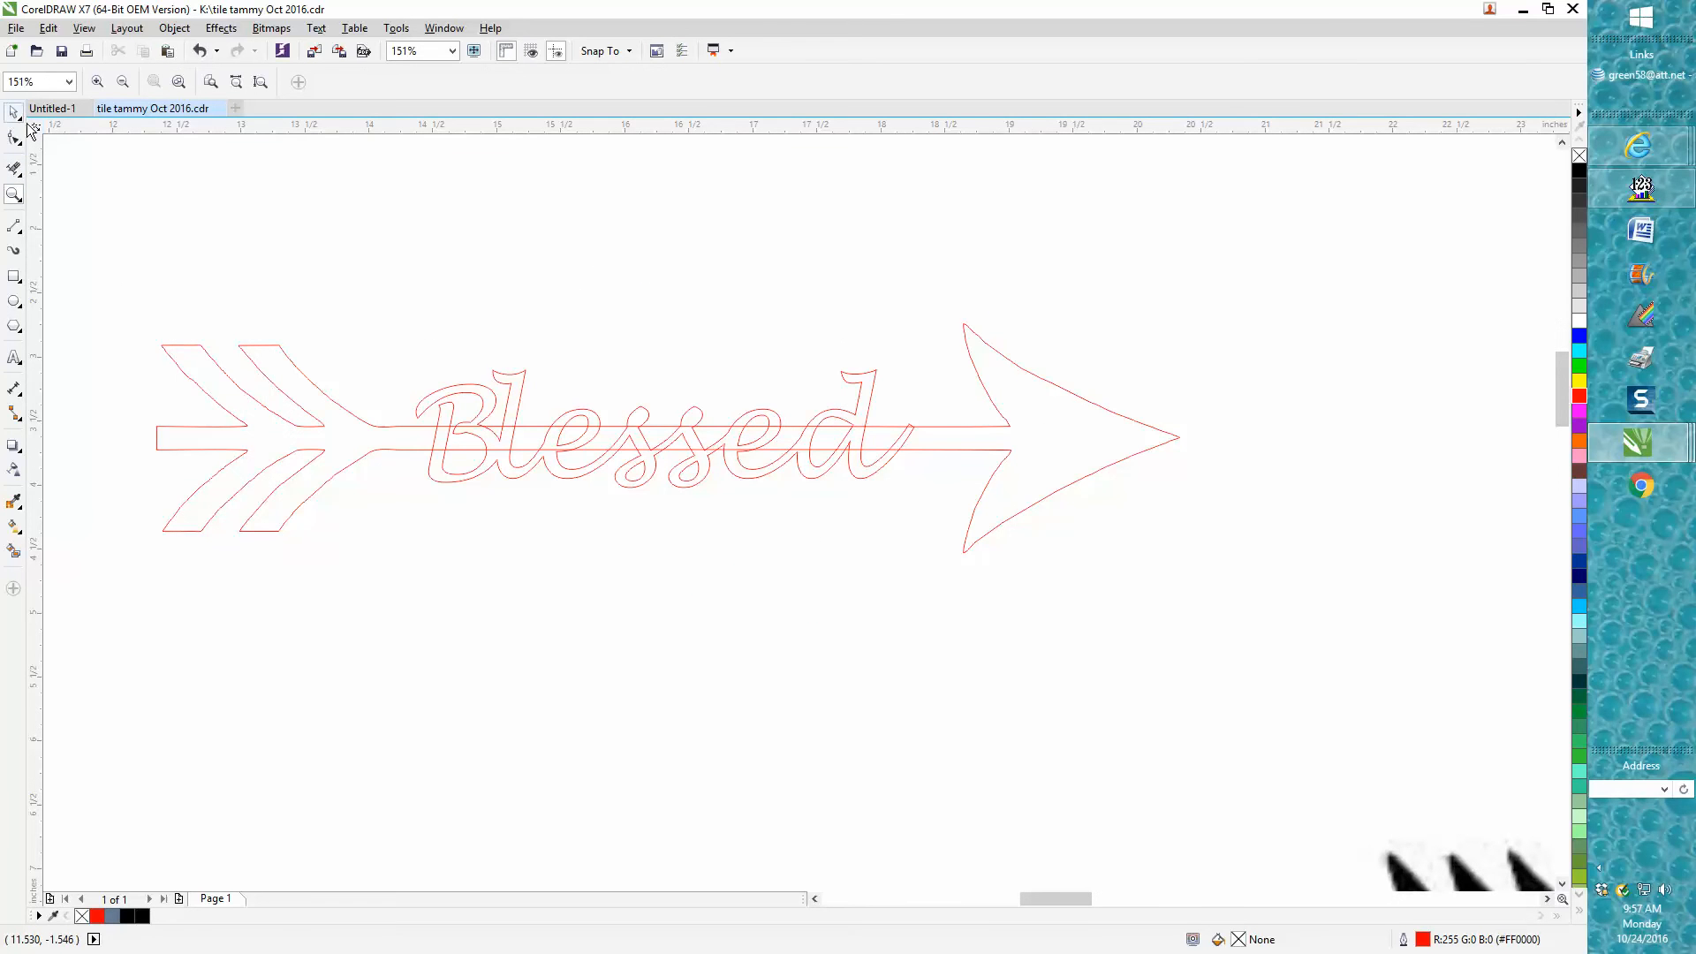
Step: Place the red Blessed curves across the arrow shaft and select them with the arrow
{"action": "left_click", "coordinate": [670, 438]}
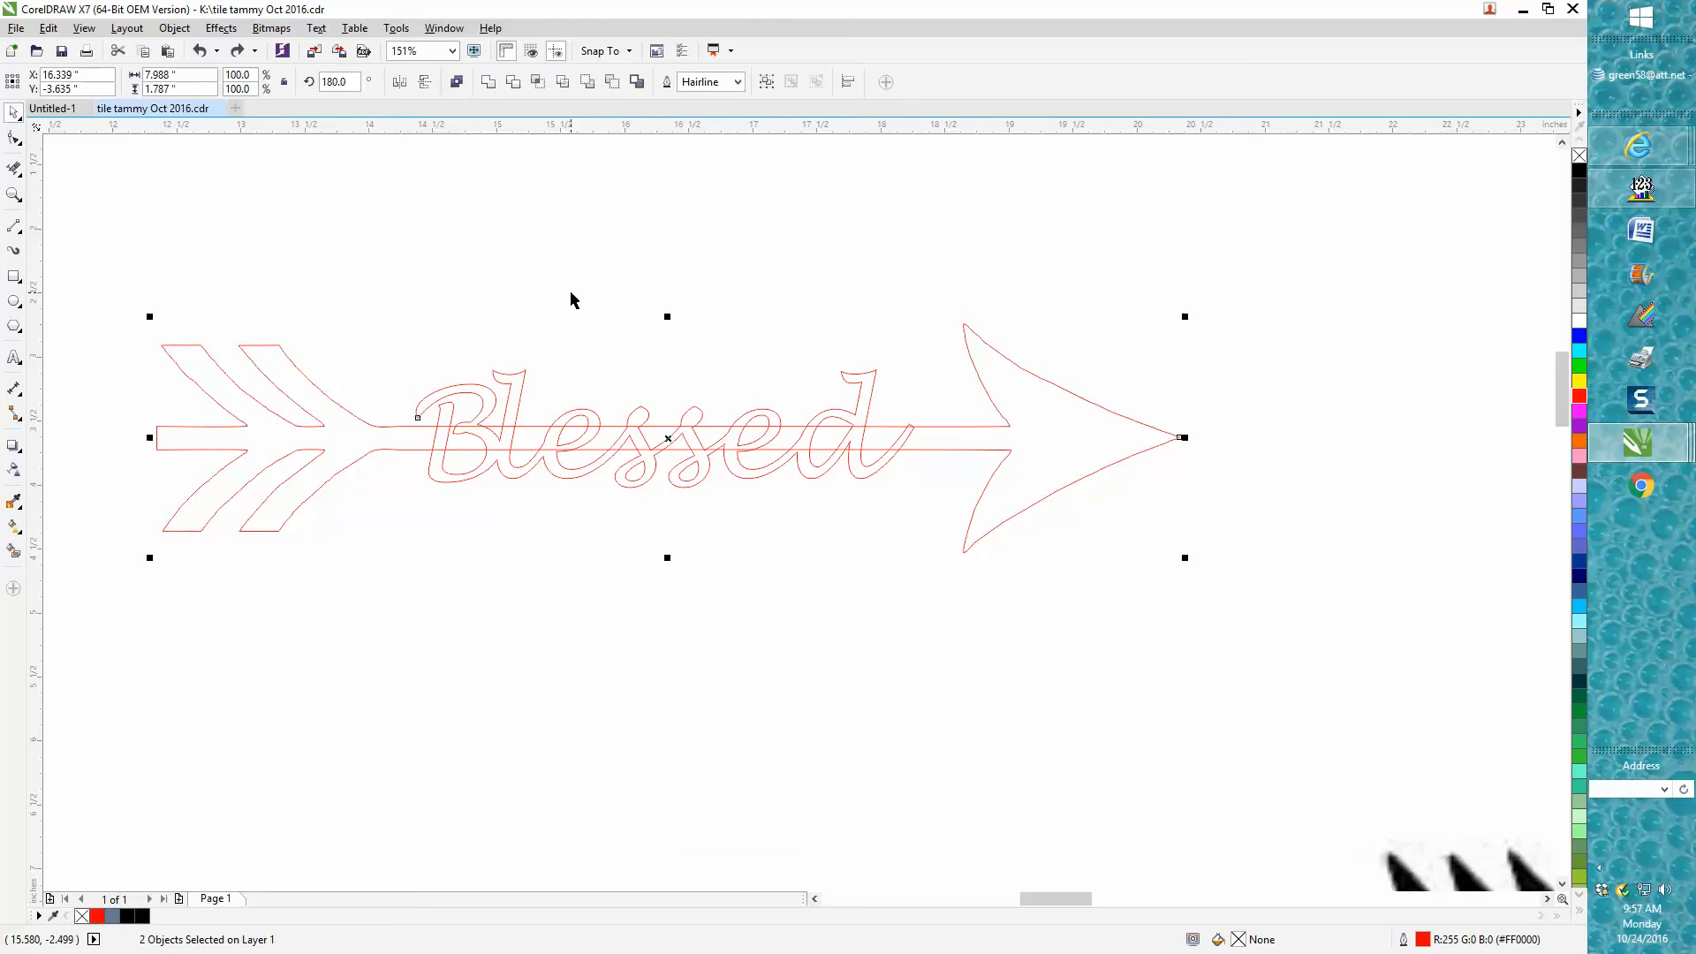
{"action": "mouse_move", "coordinate": [104, 259]}
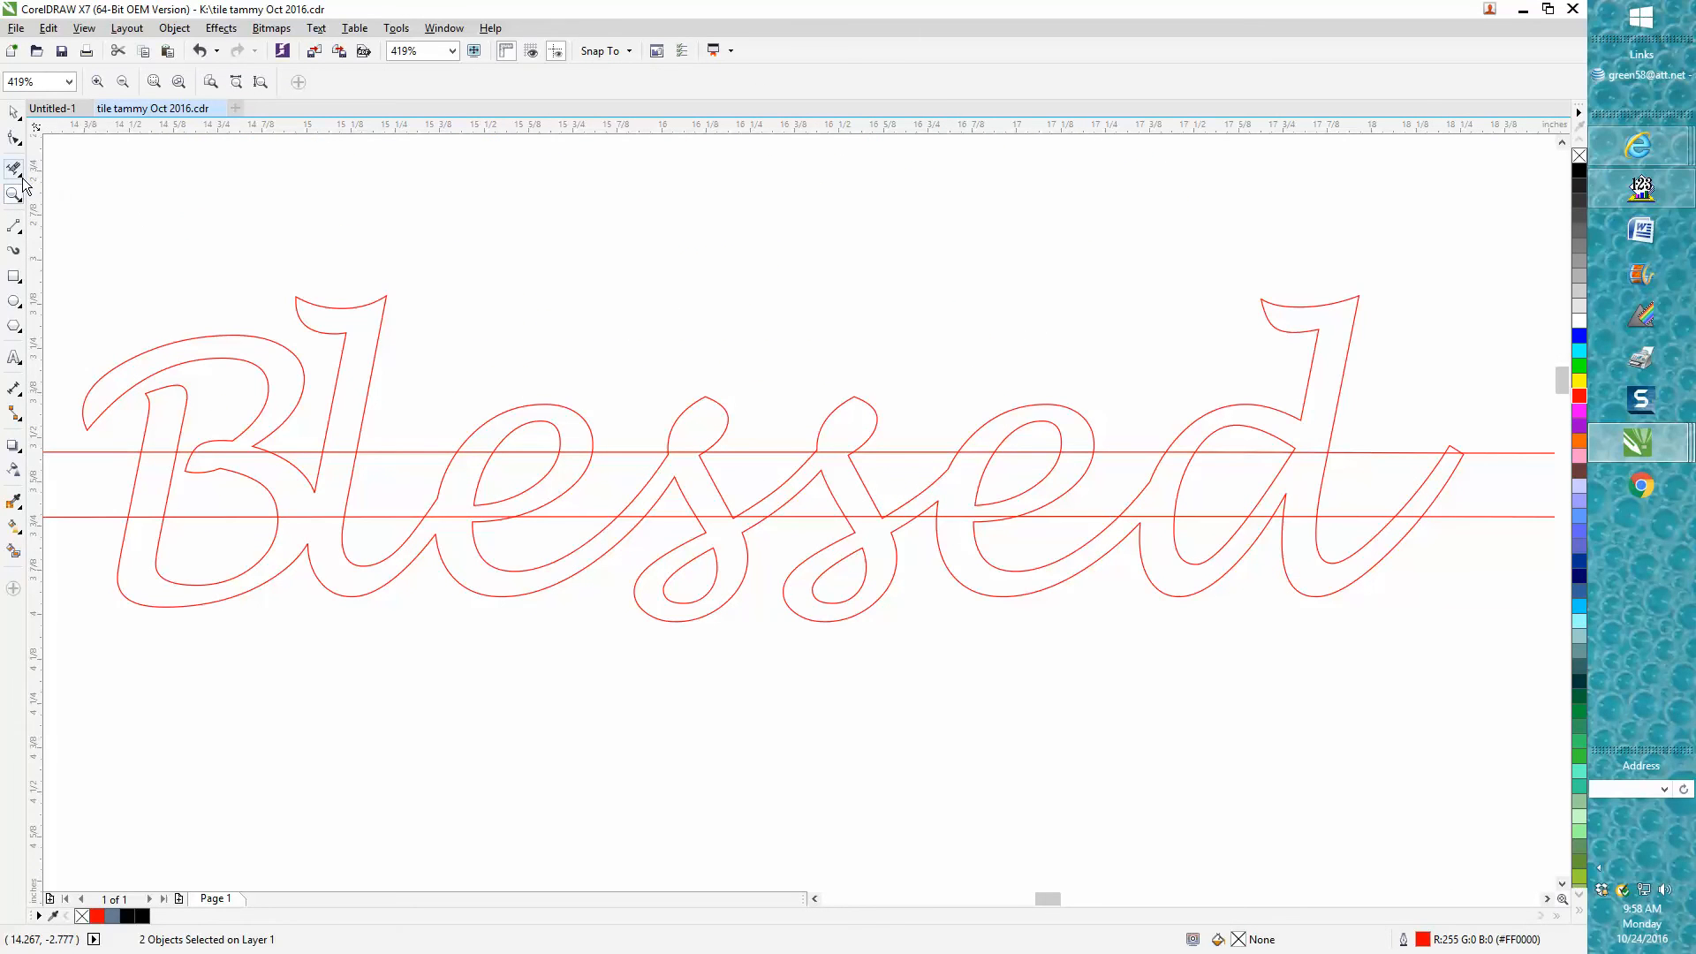
Step: Erase shaft segments inside the Blessed letters with Virtual Segment Delete, then zoom to 50%
{"action": "left_click", "coordinate": [14, 165]}
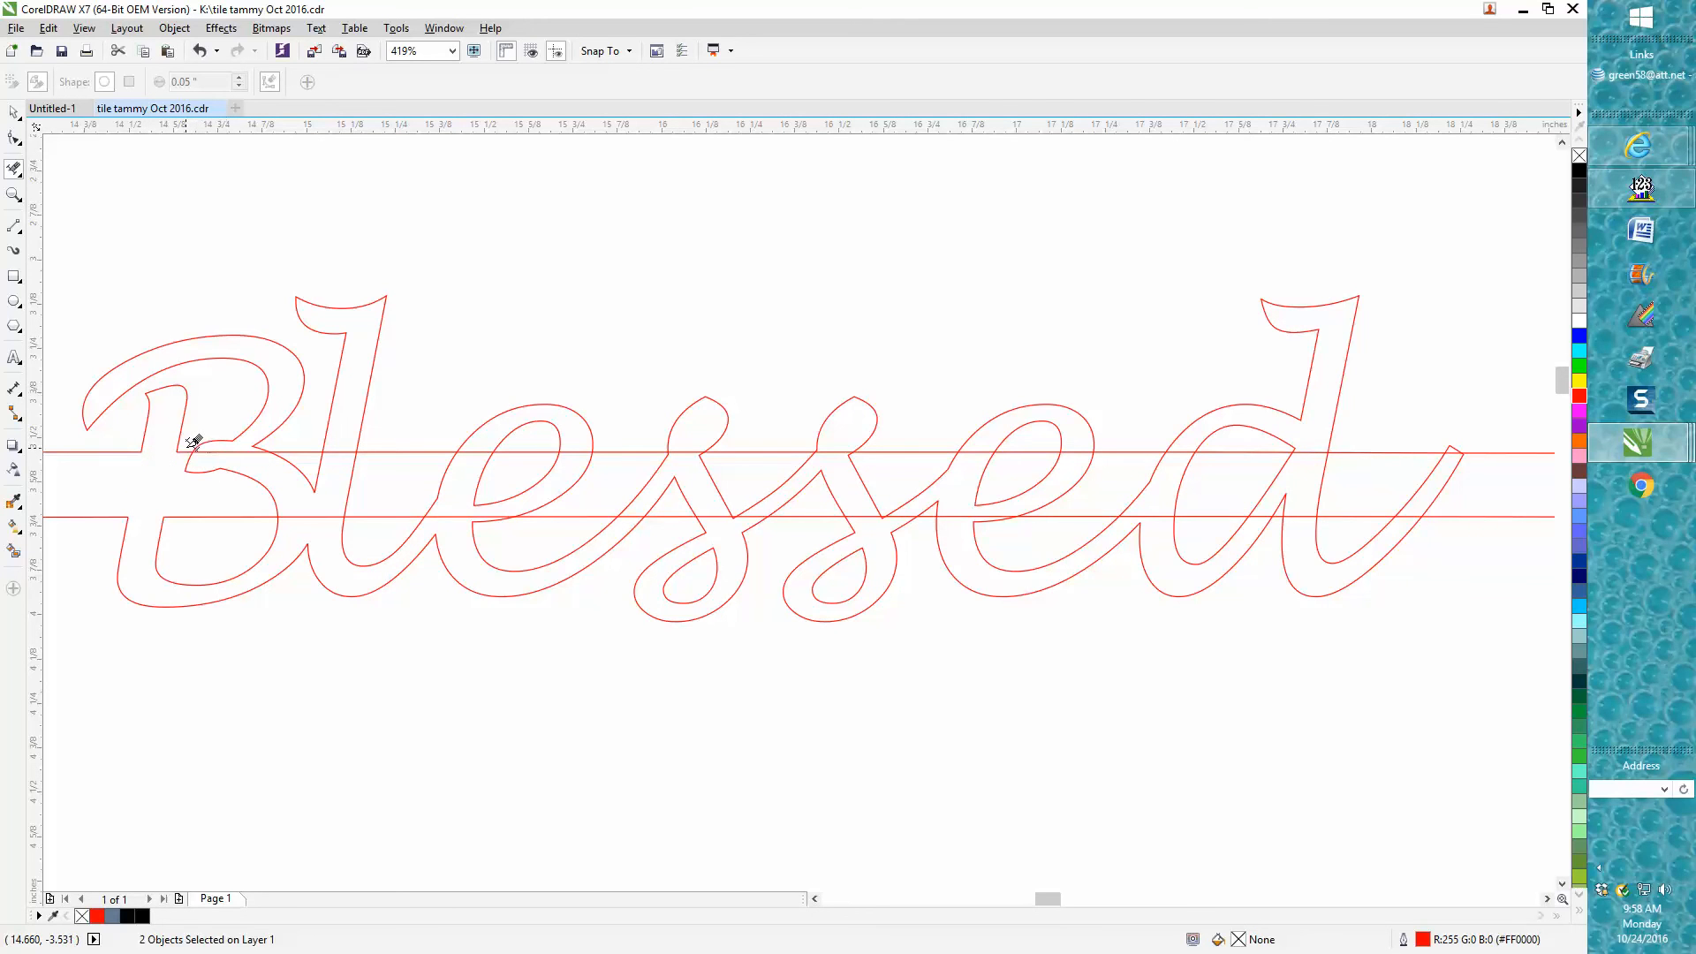
{"action": "mouse_move", "coordinate": [221, 451]}
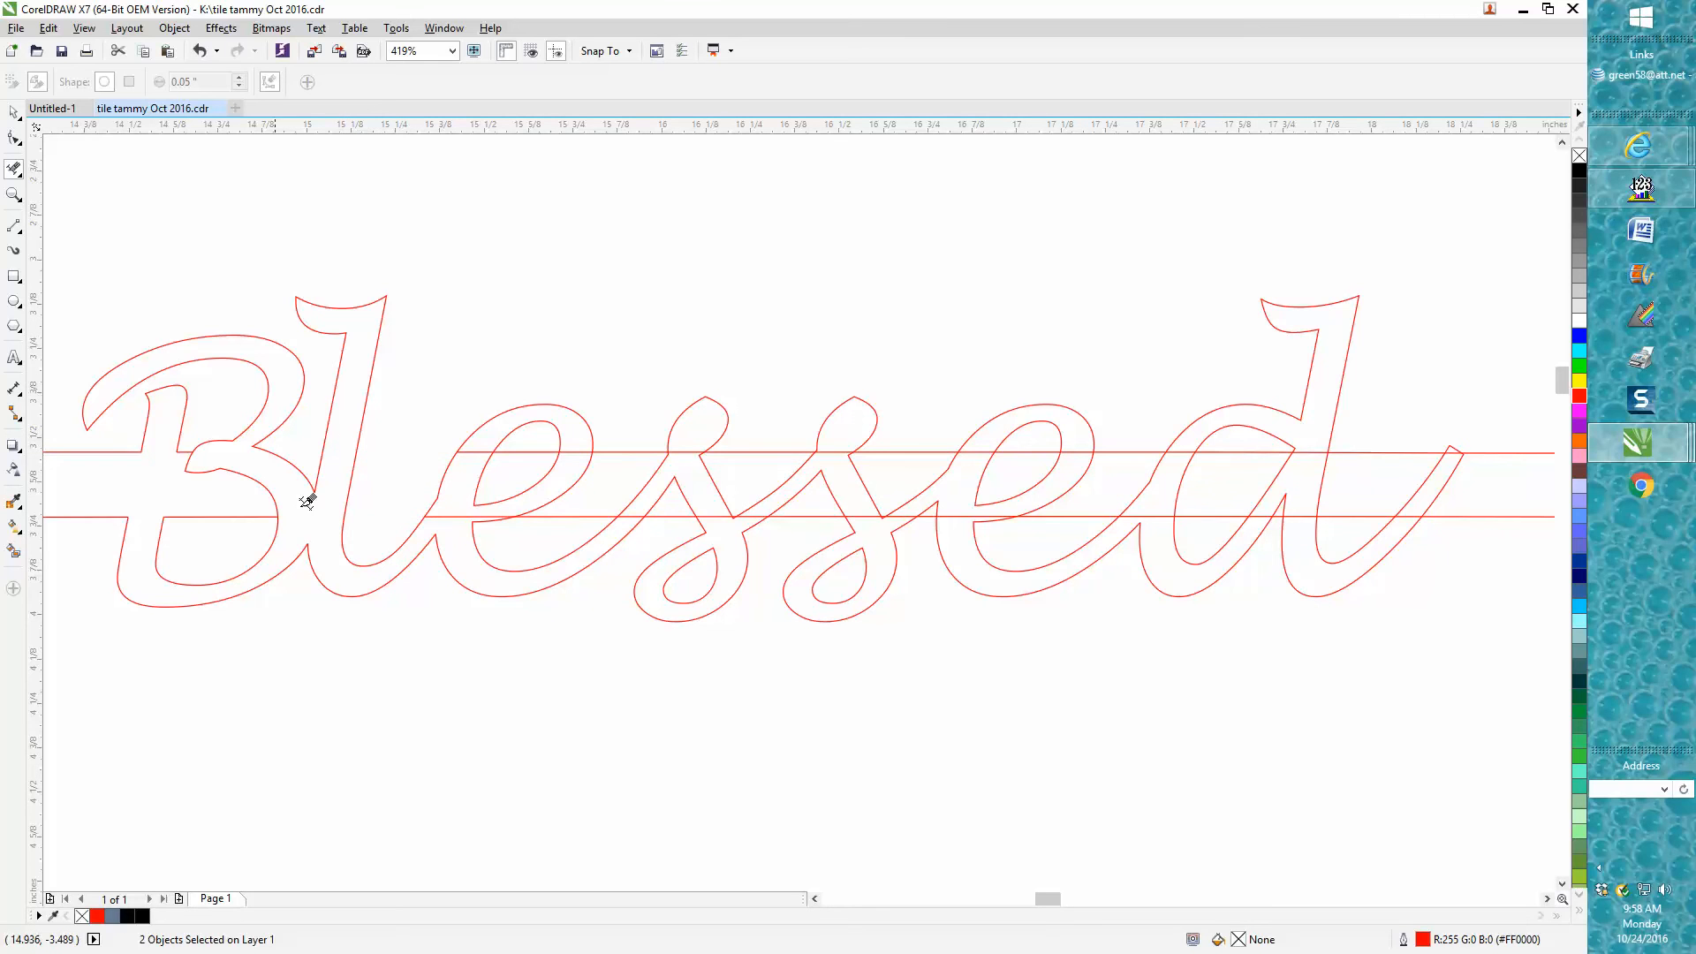
{"action": "mouse_move", "coordinate": [243, 476]}
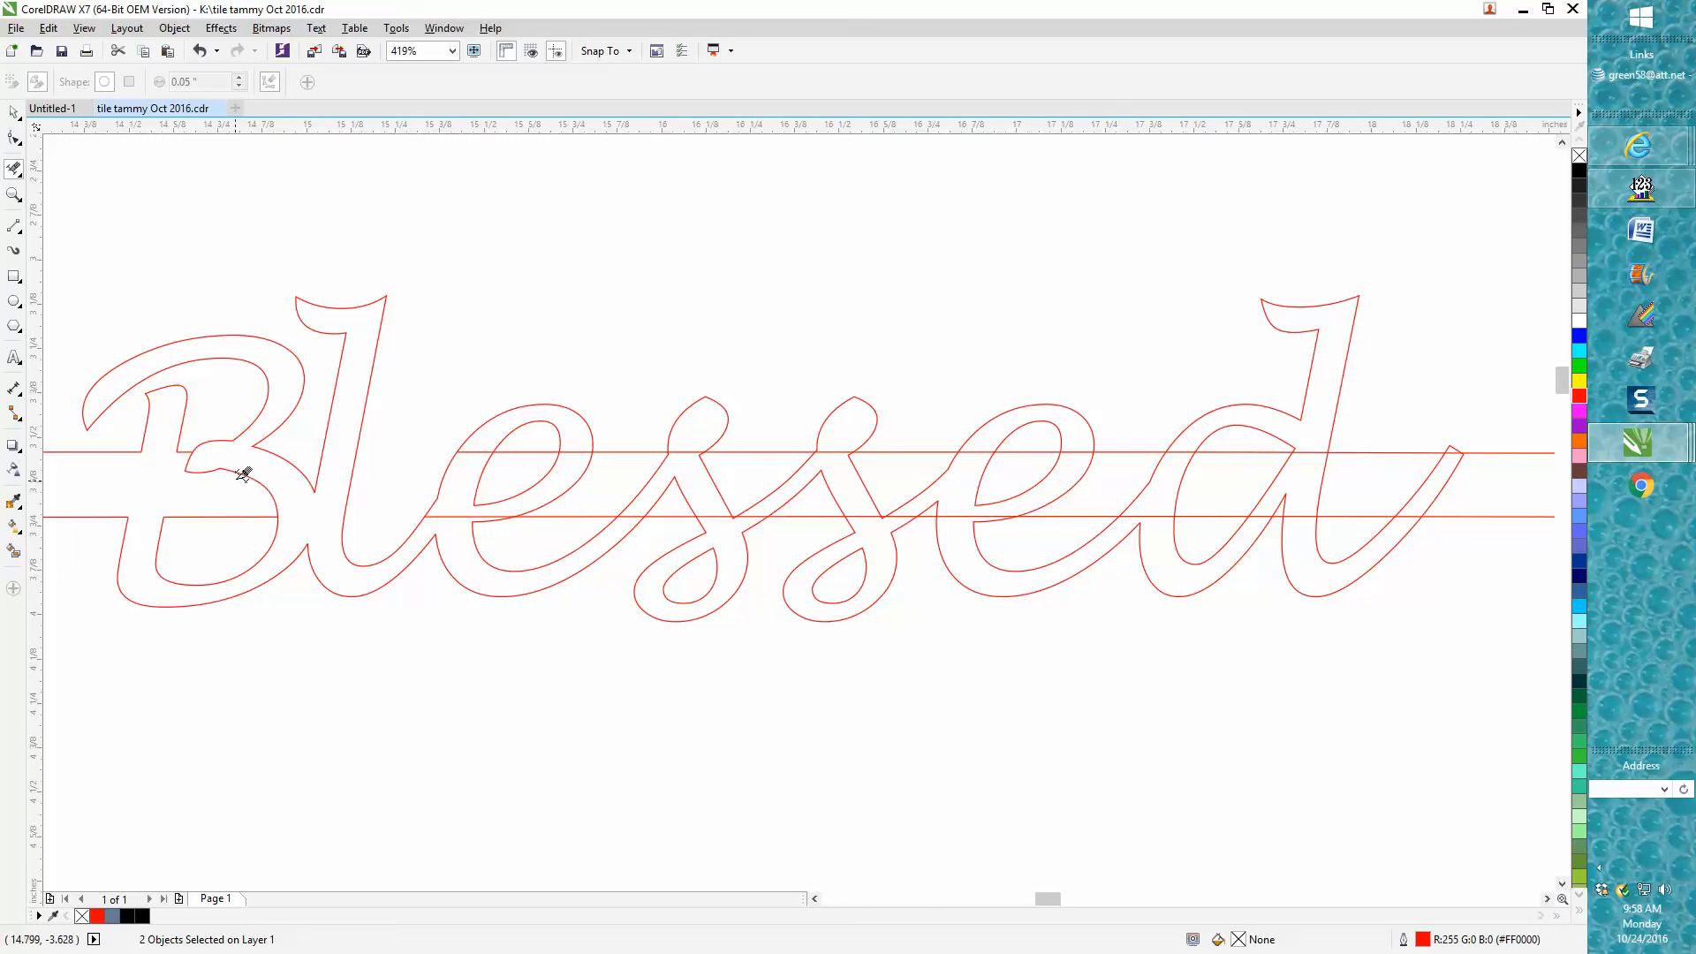
{"action": "mouse_move", "coordinate": [236, 464]}
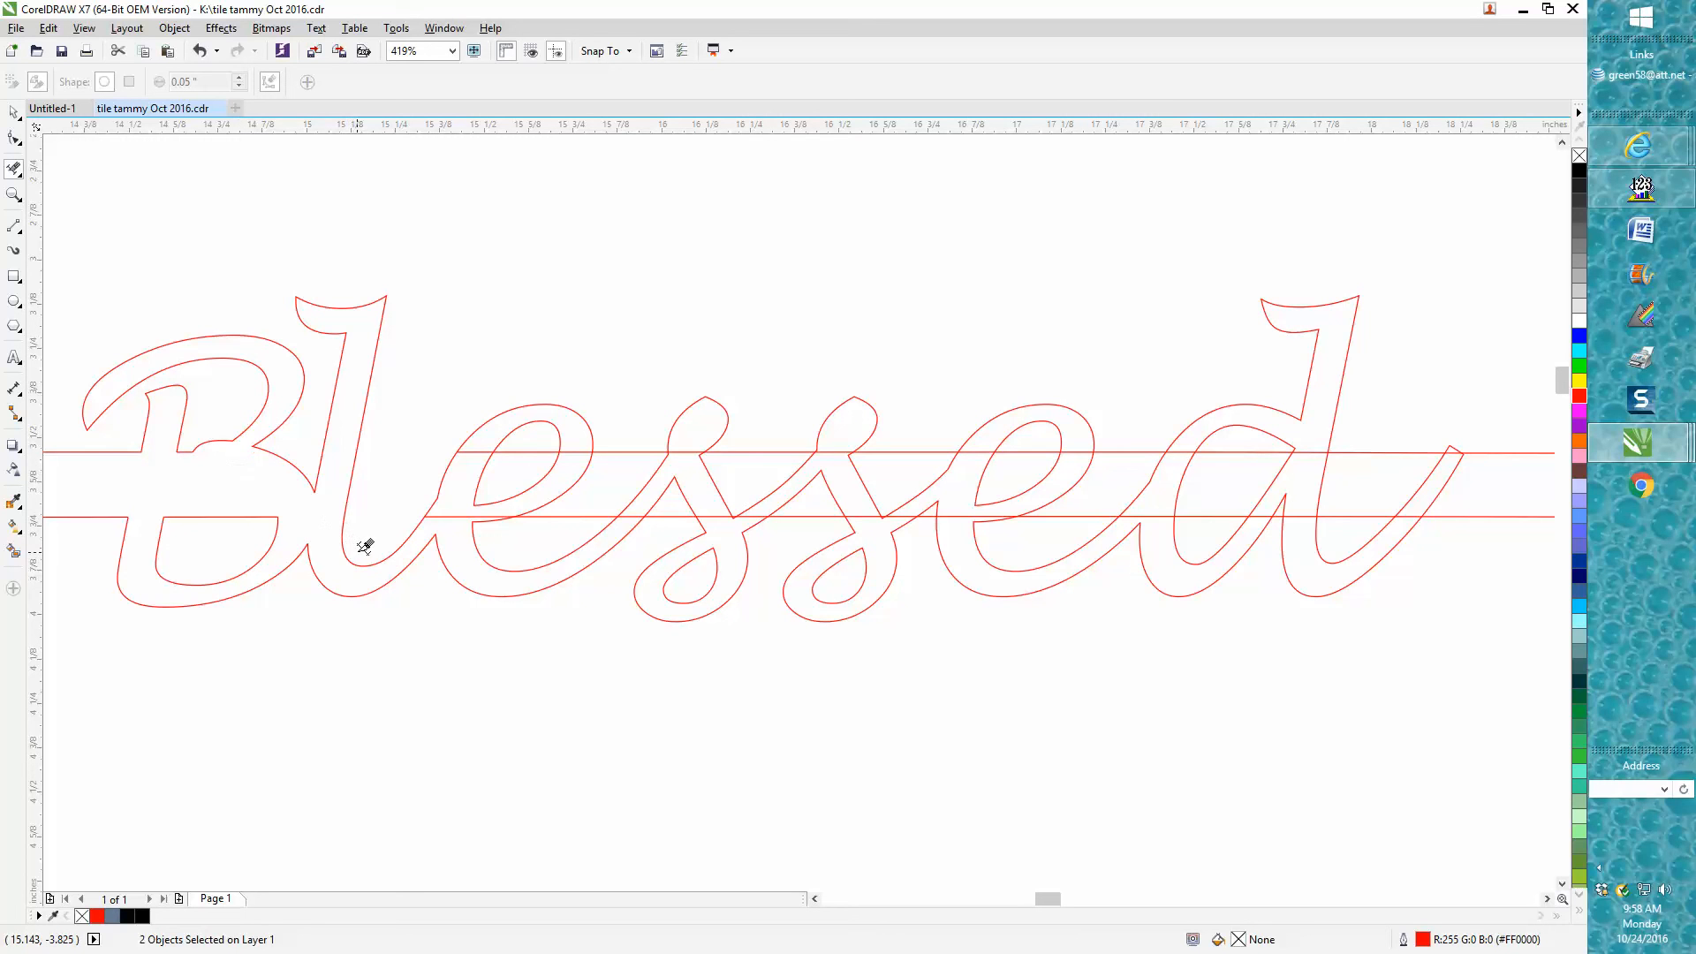
{"action": "mouse_move", "coordinate": [486, 449]}
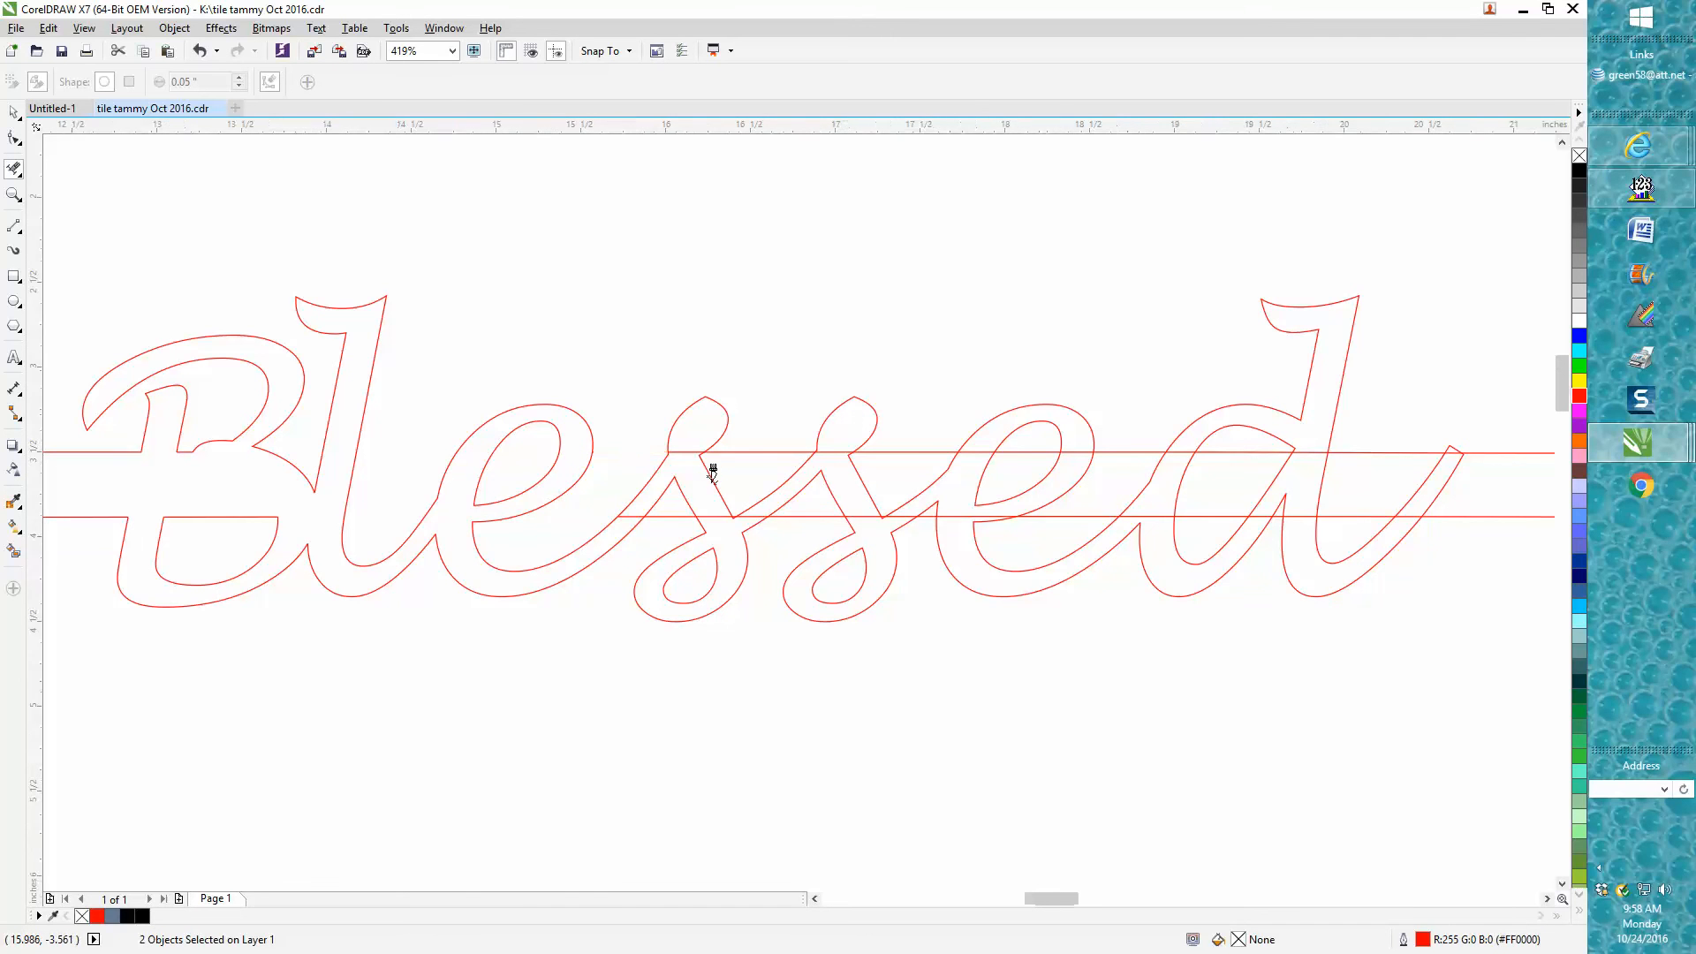
{"action": "type", "text": "50%"}
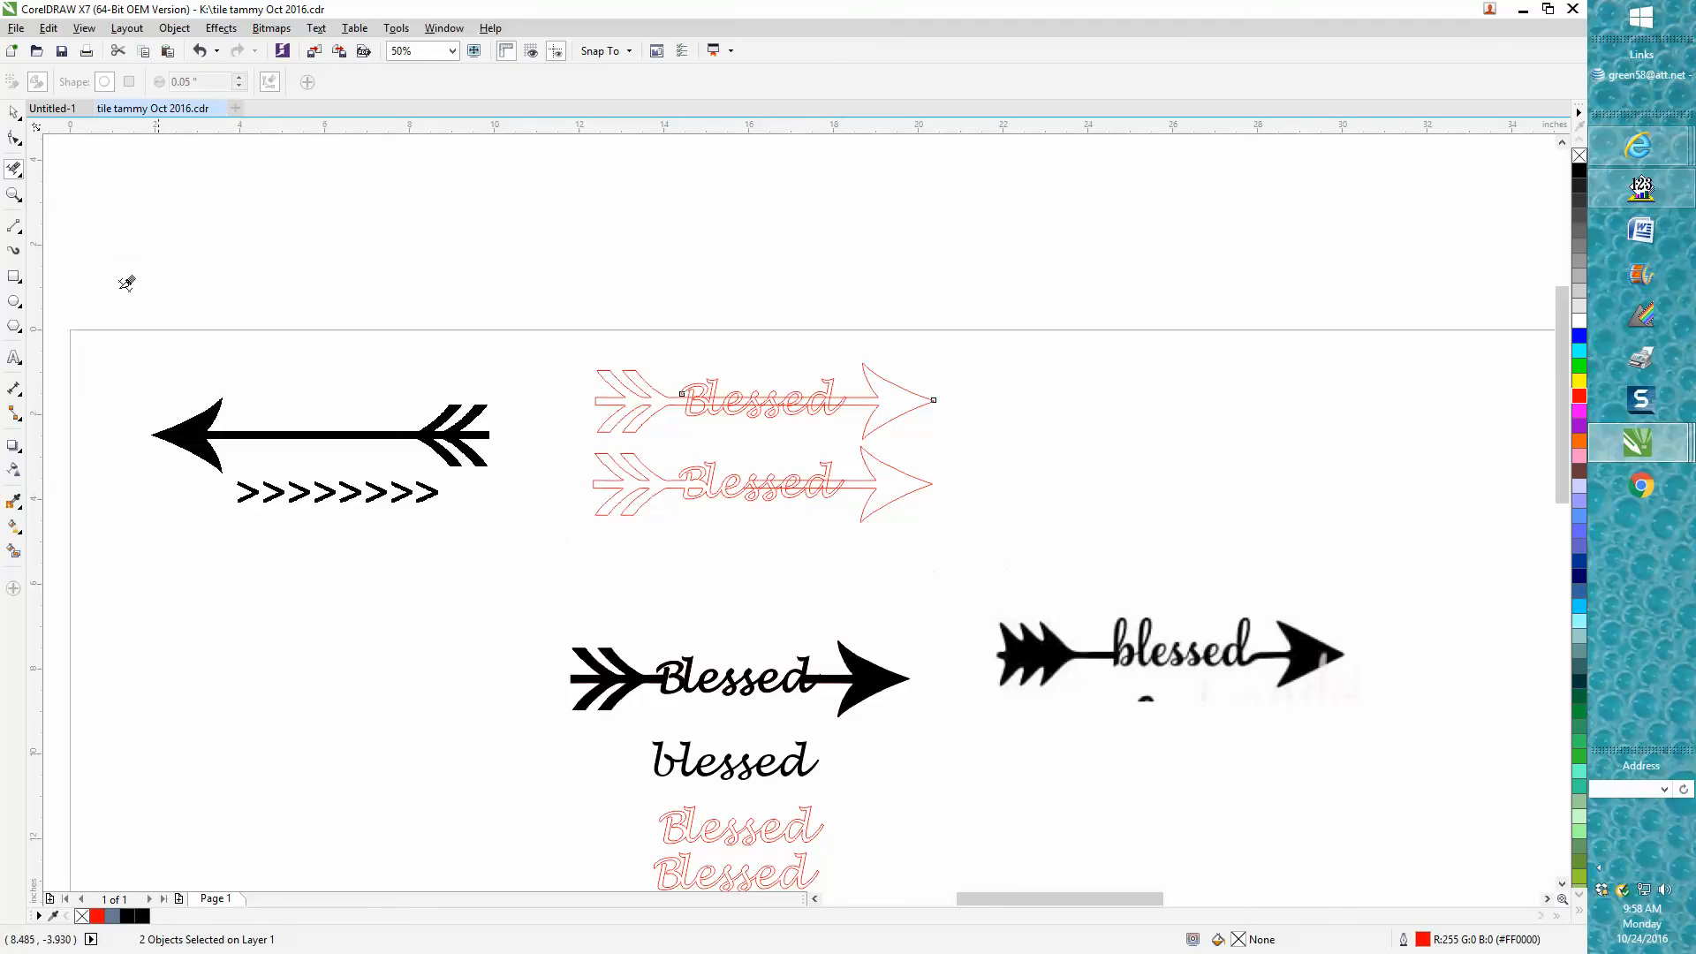
Step: Select the red Blessed arrow design and zoom in to it
{"action": "left_click", "coordinate": [730, 683]}
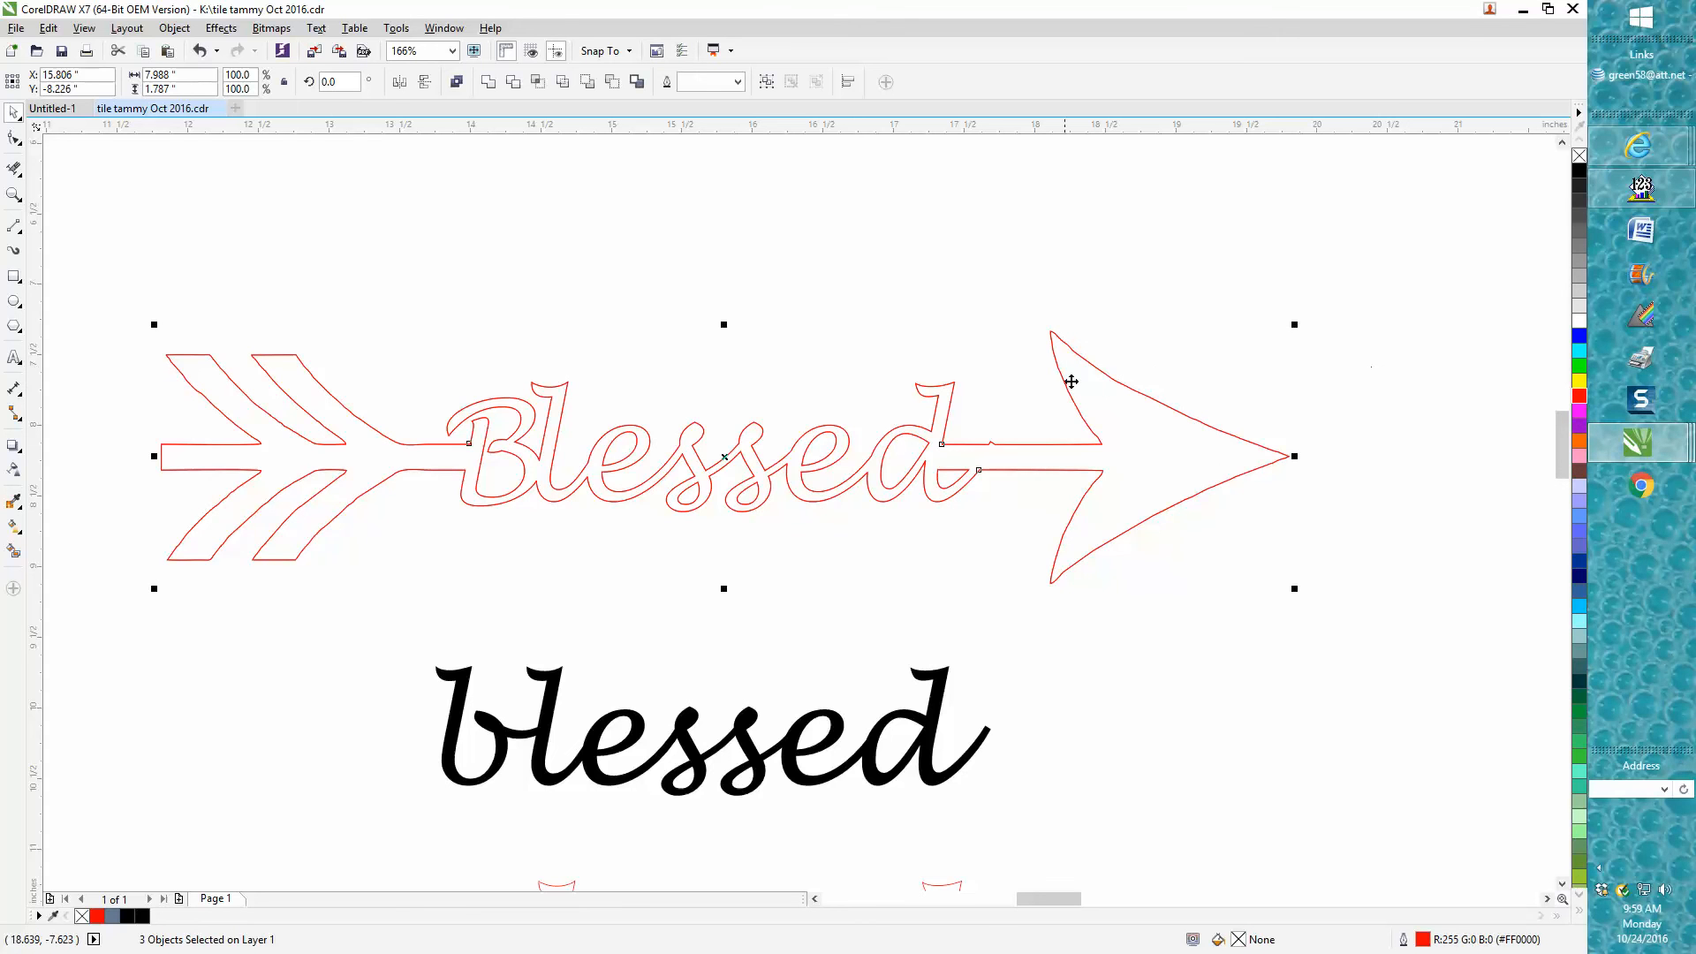
{"action": "mouse_move", "coordinate": [144, 566]}
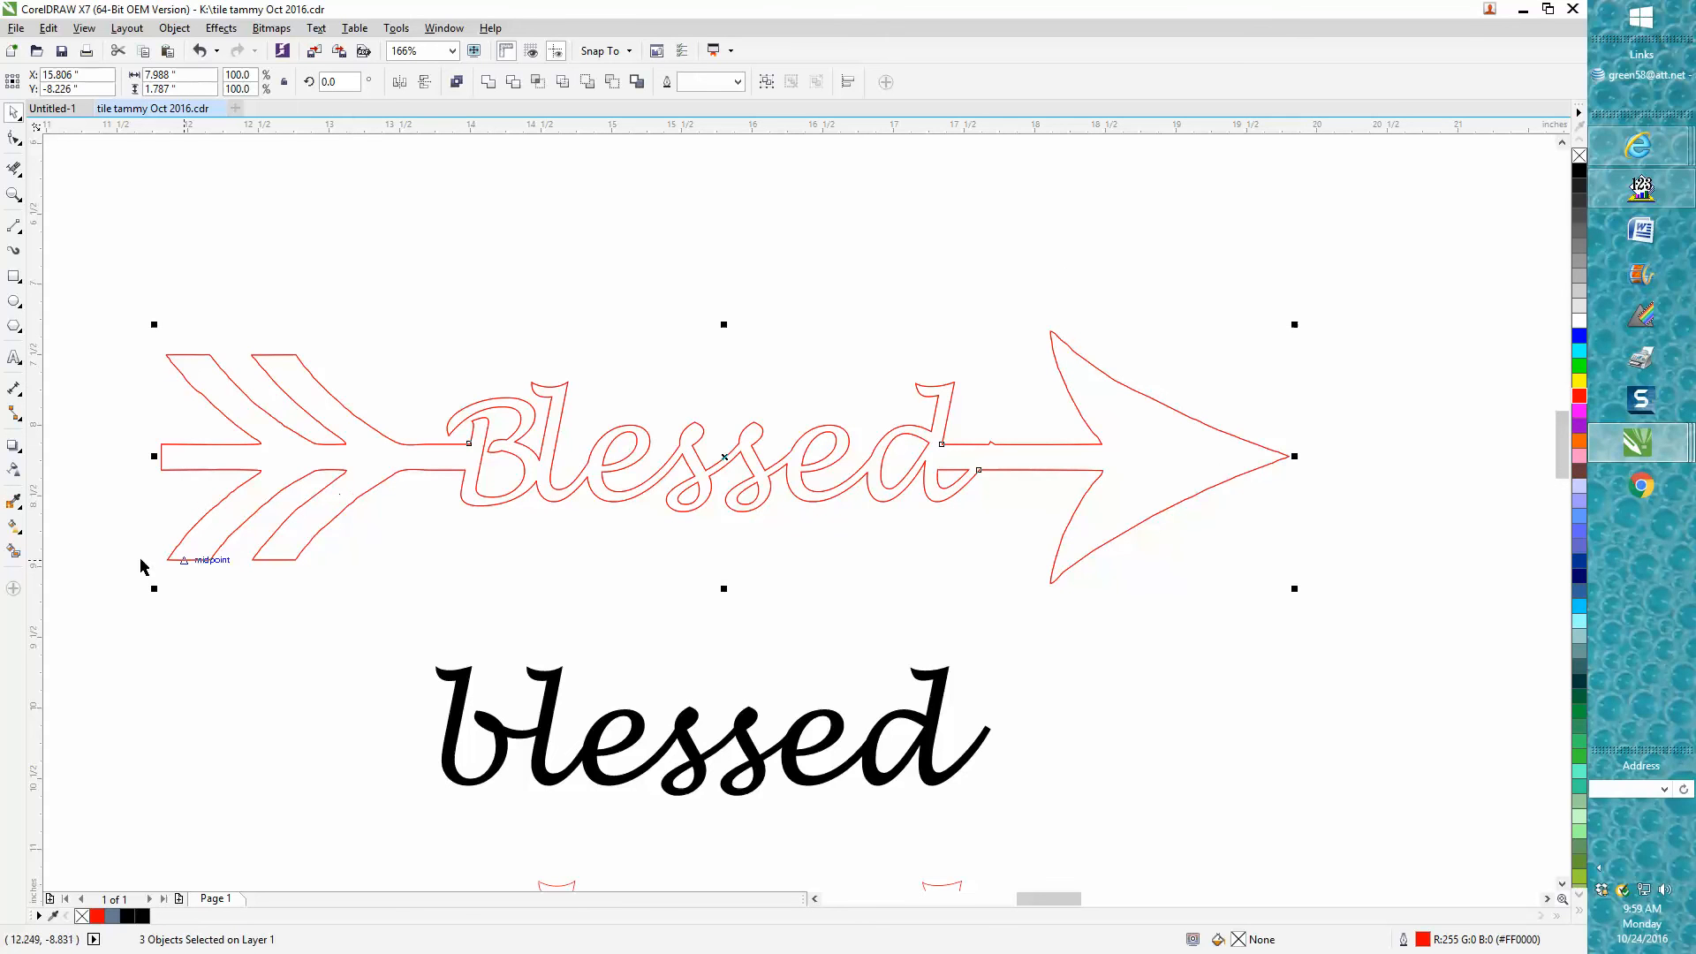
{"action": "mouse_move", "coordinate": [13, 551]}
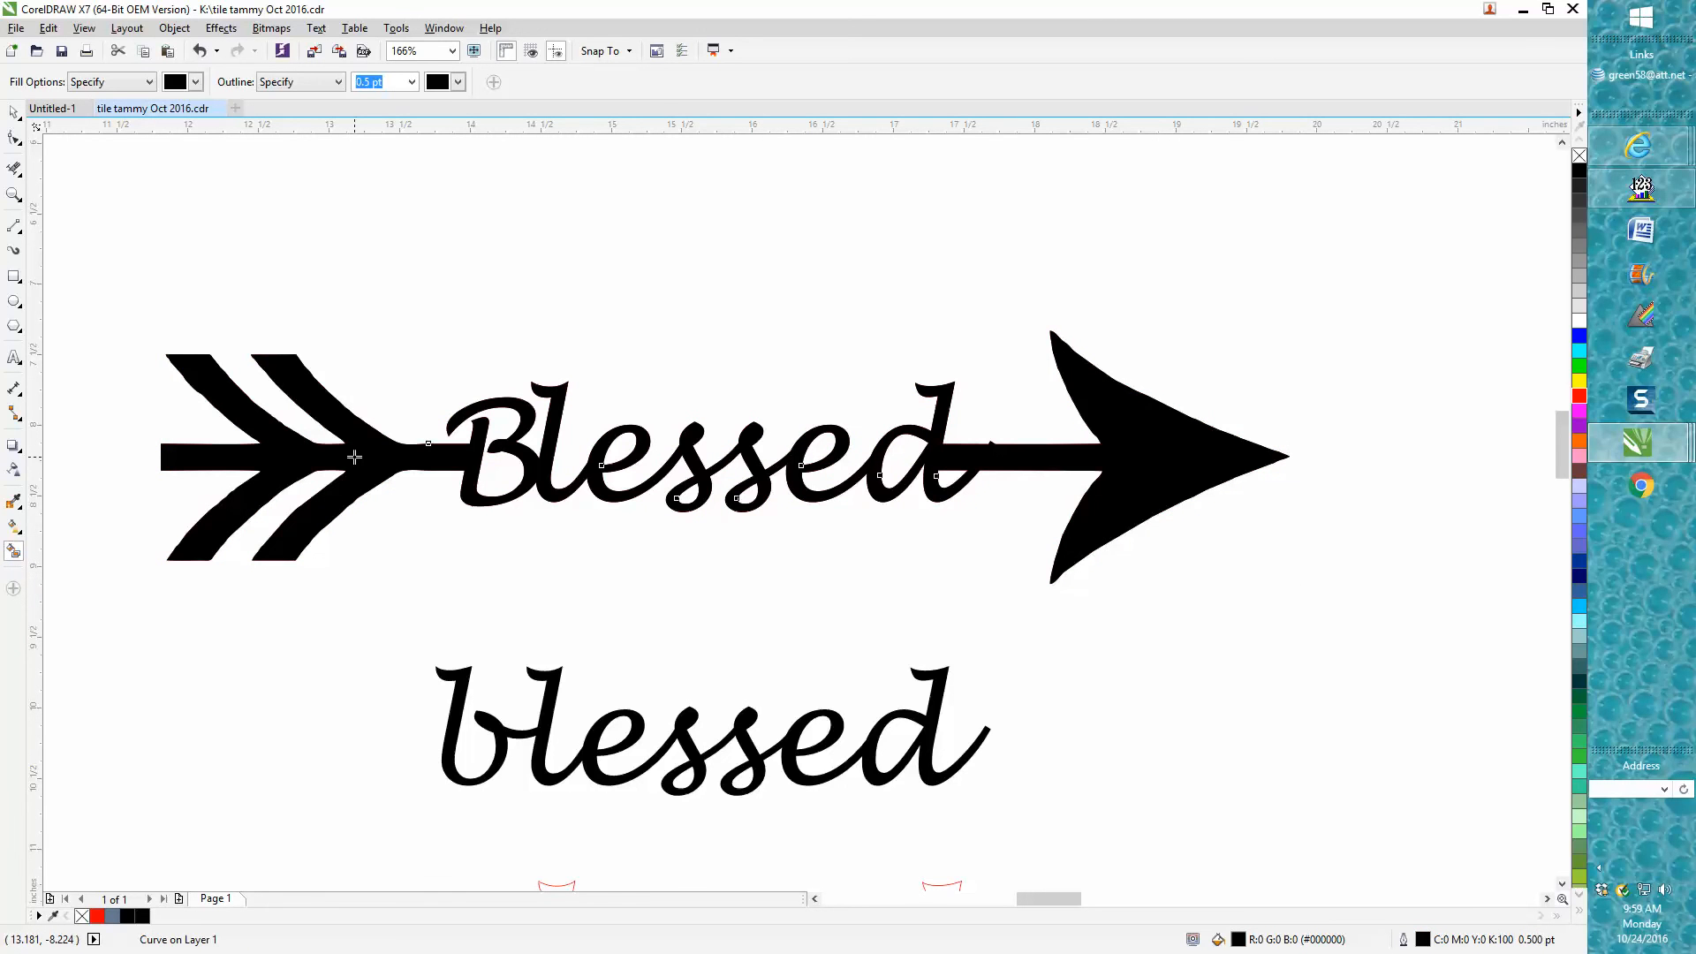
{"action": "mouse_move", "coordinate": [950, 478]}
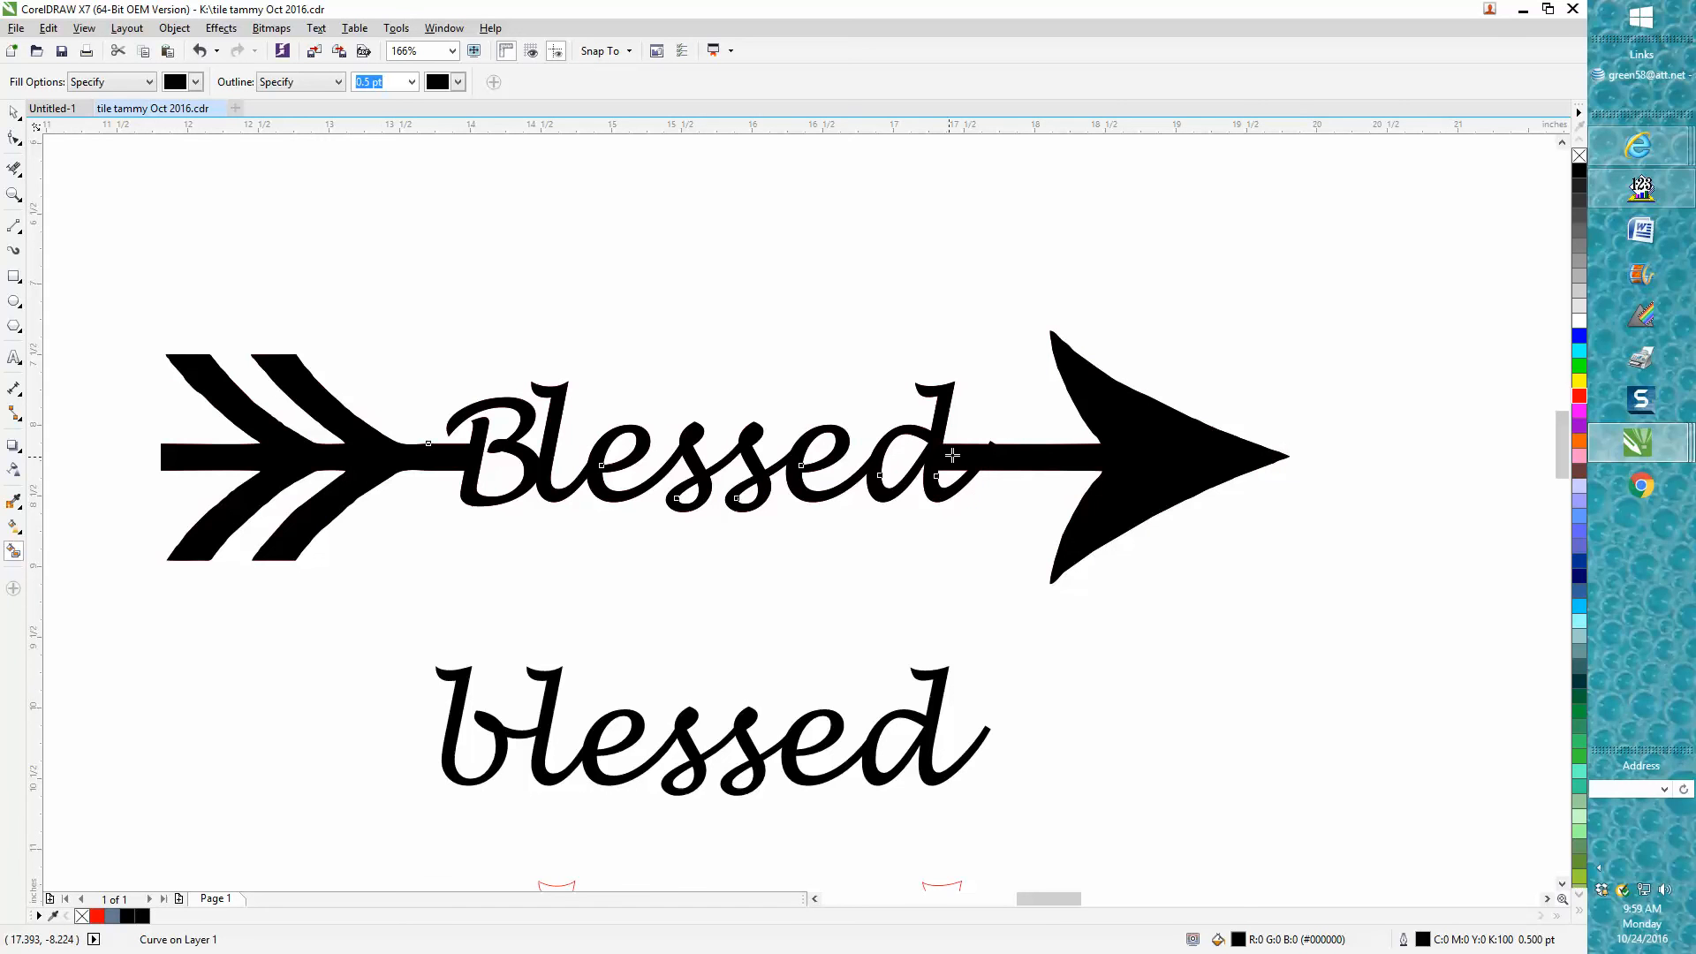
{"action": "mouse_move", "coordinate": [953, 456]}
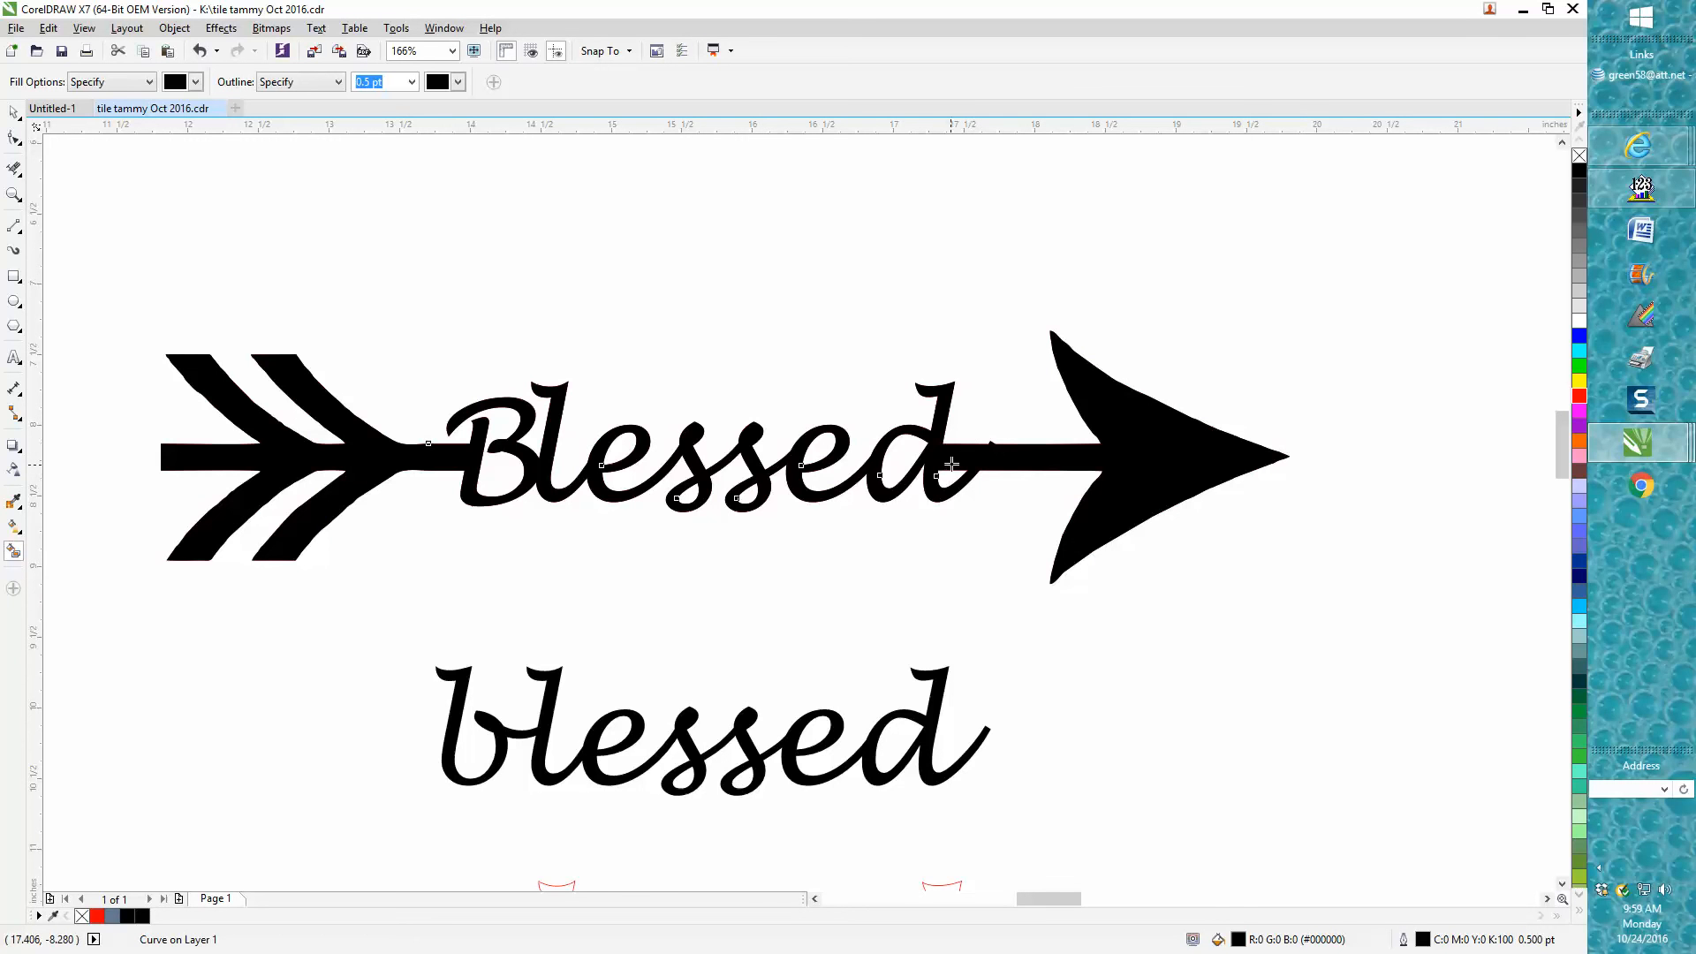
{"action": "mouse_move", "coordinate": [949, 462]}
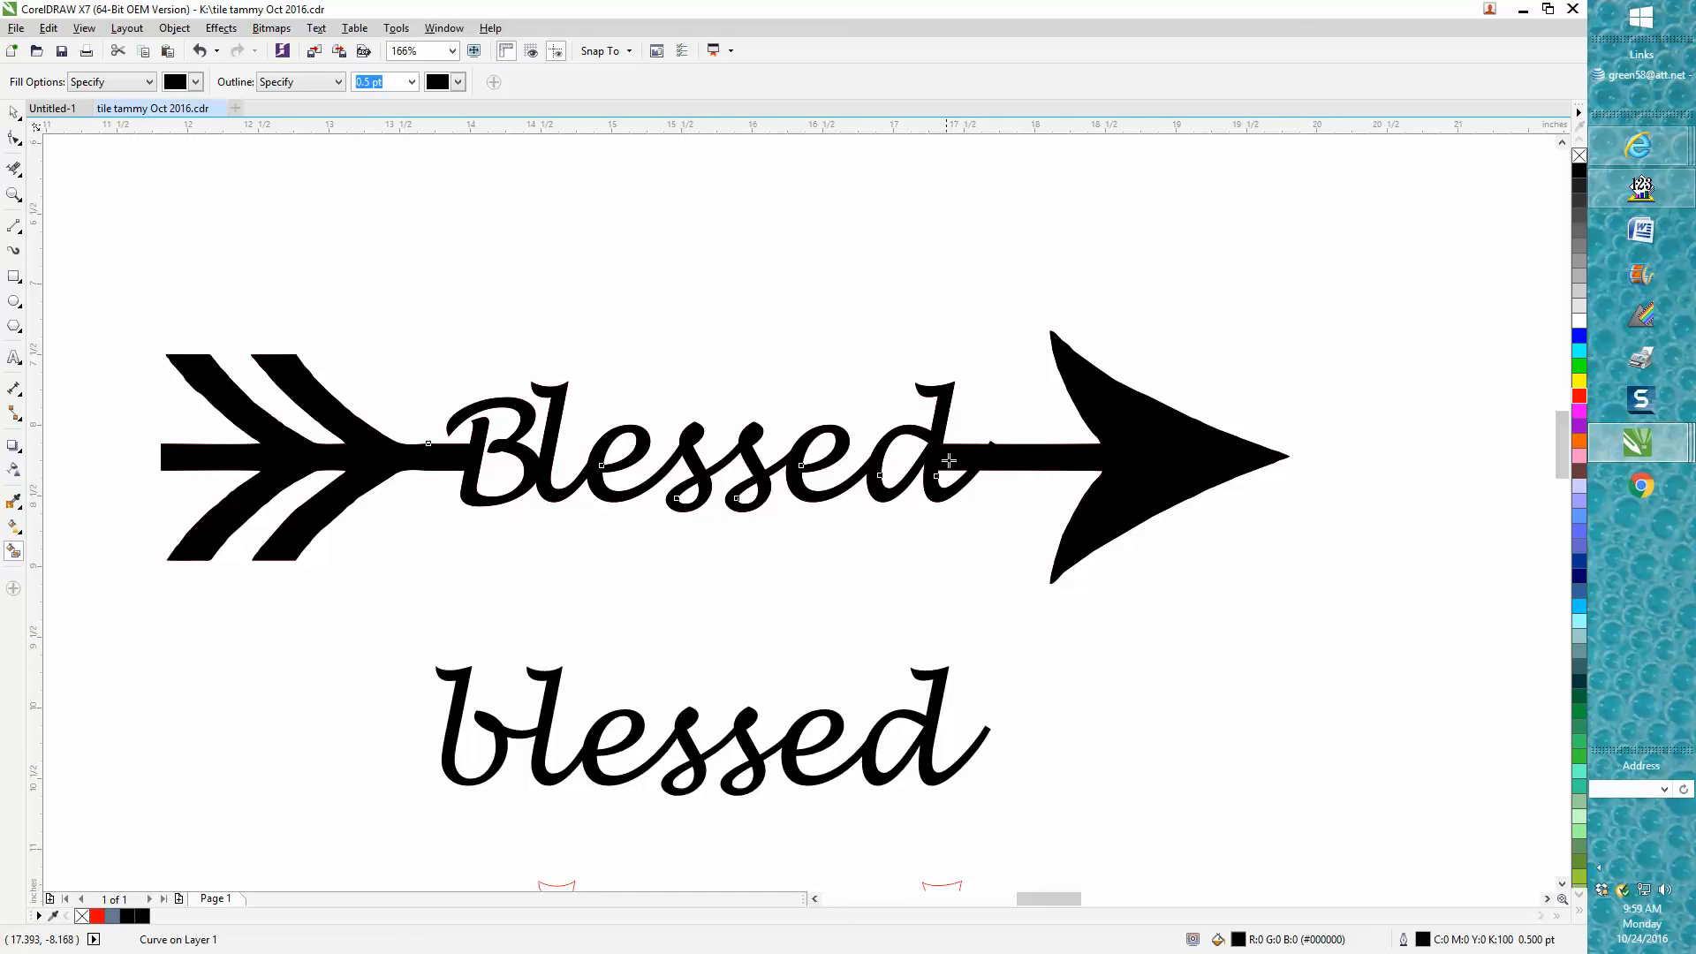
{"action": "mouse_move", "coordinate": [961, 473]}
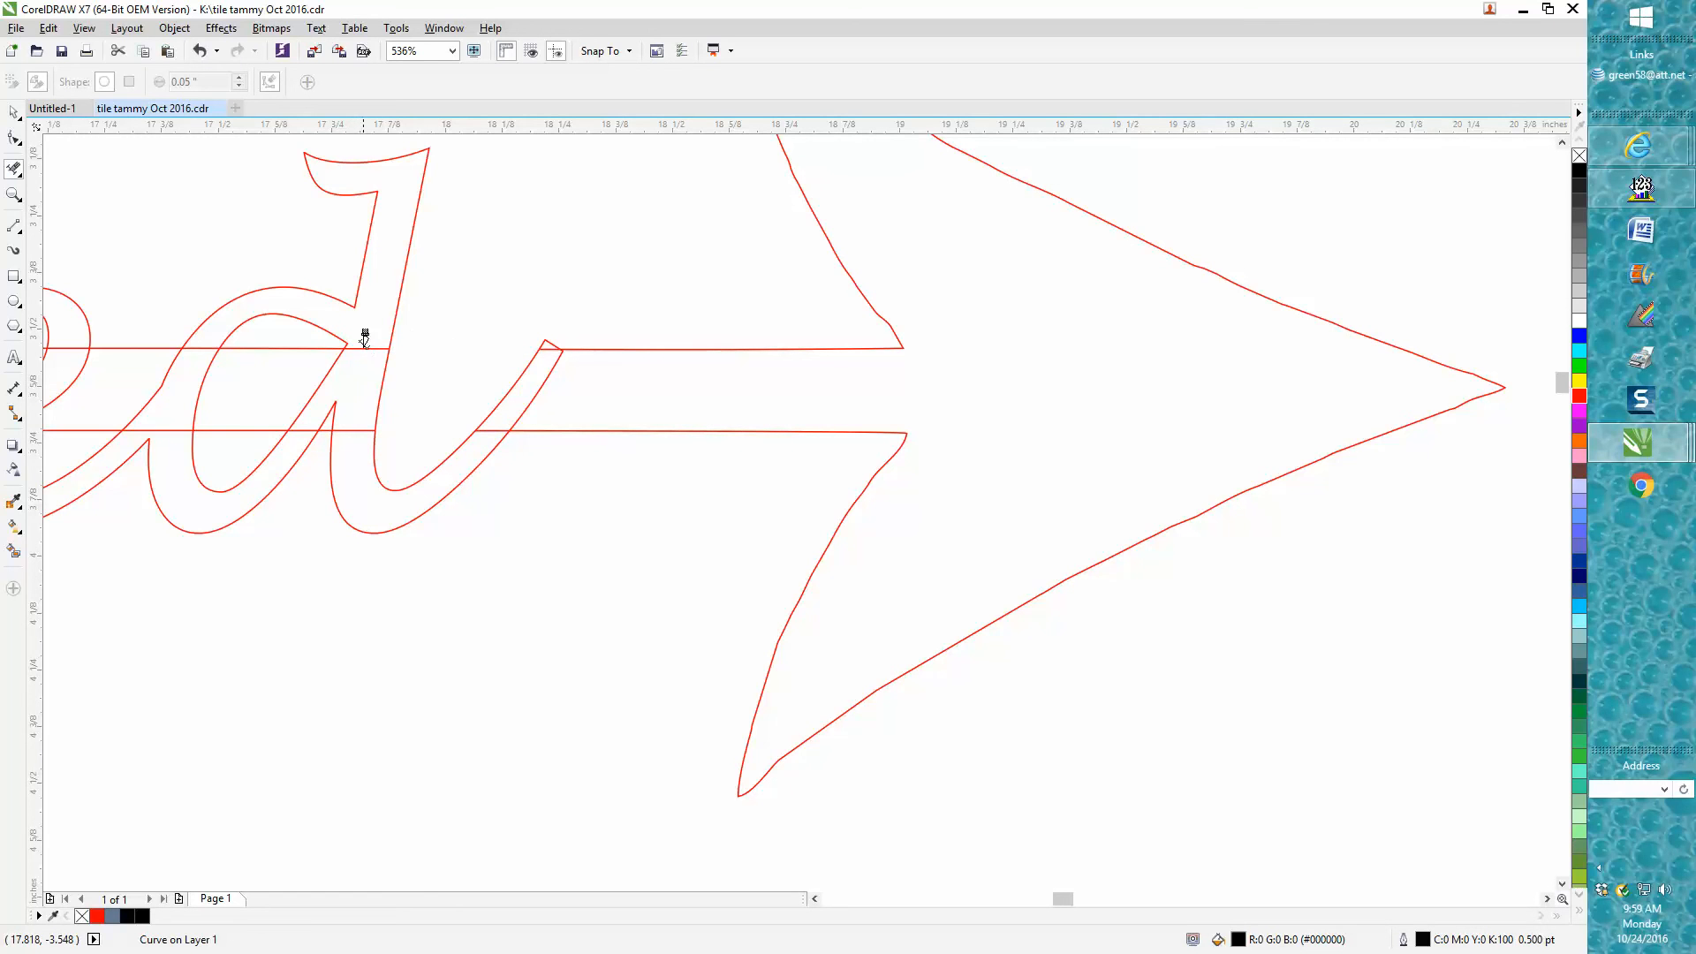
{"action": "mouse_move", "coordinate": [371, 421]}
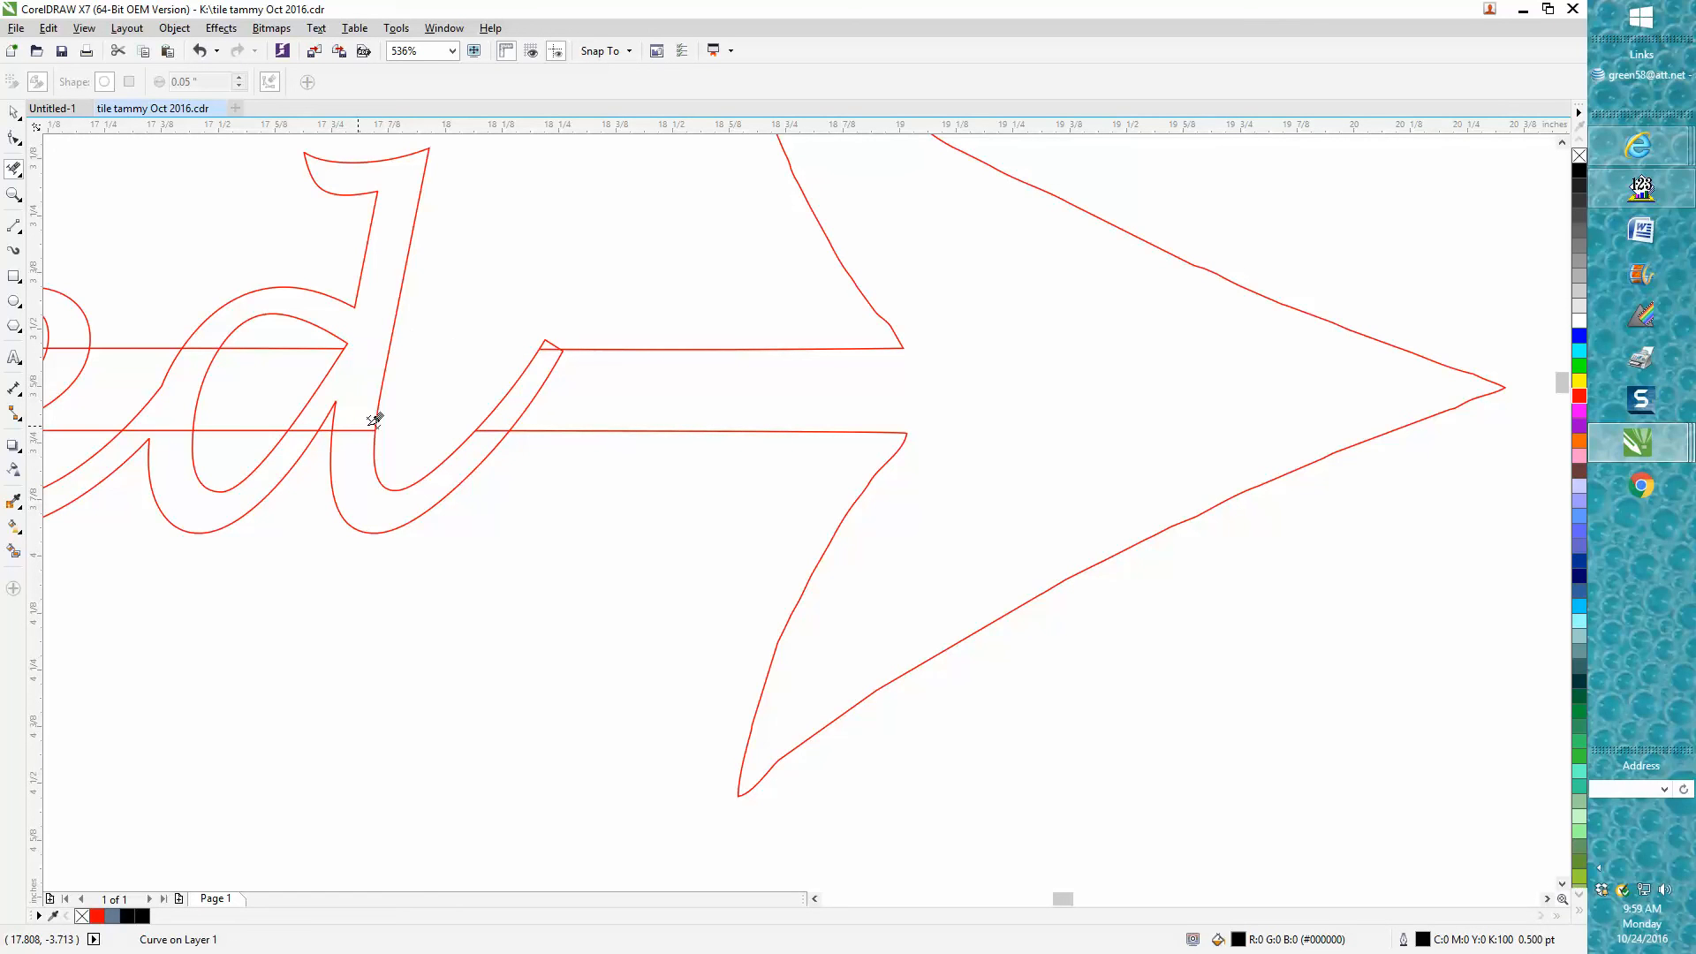
{"action": "mouse_move", "coordinate": [550, 338]}
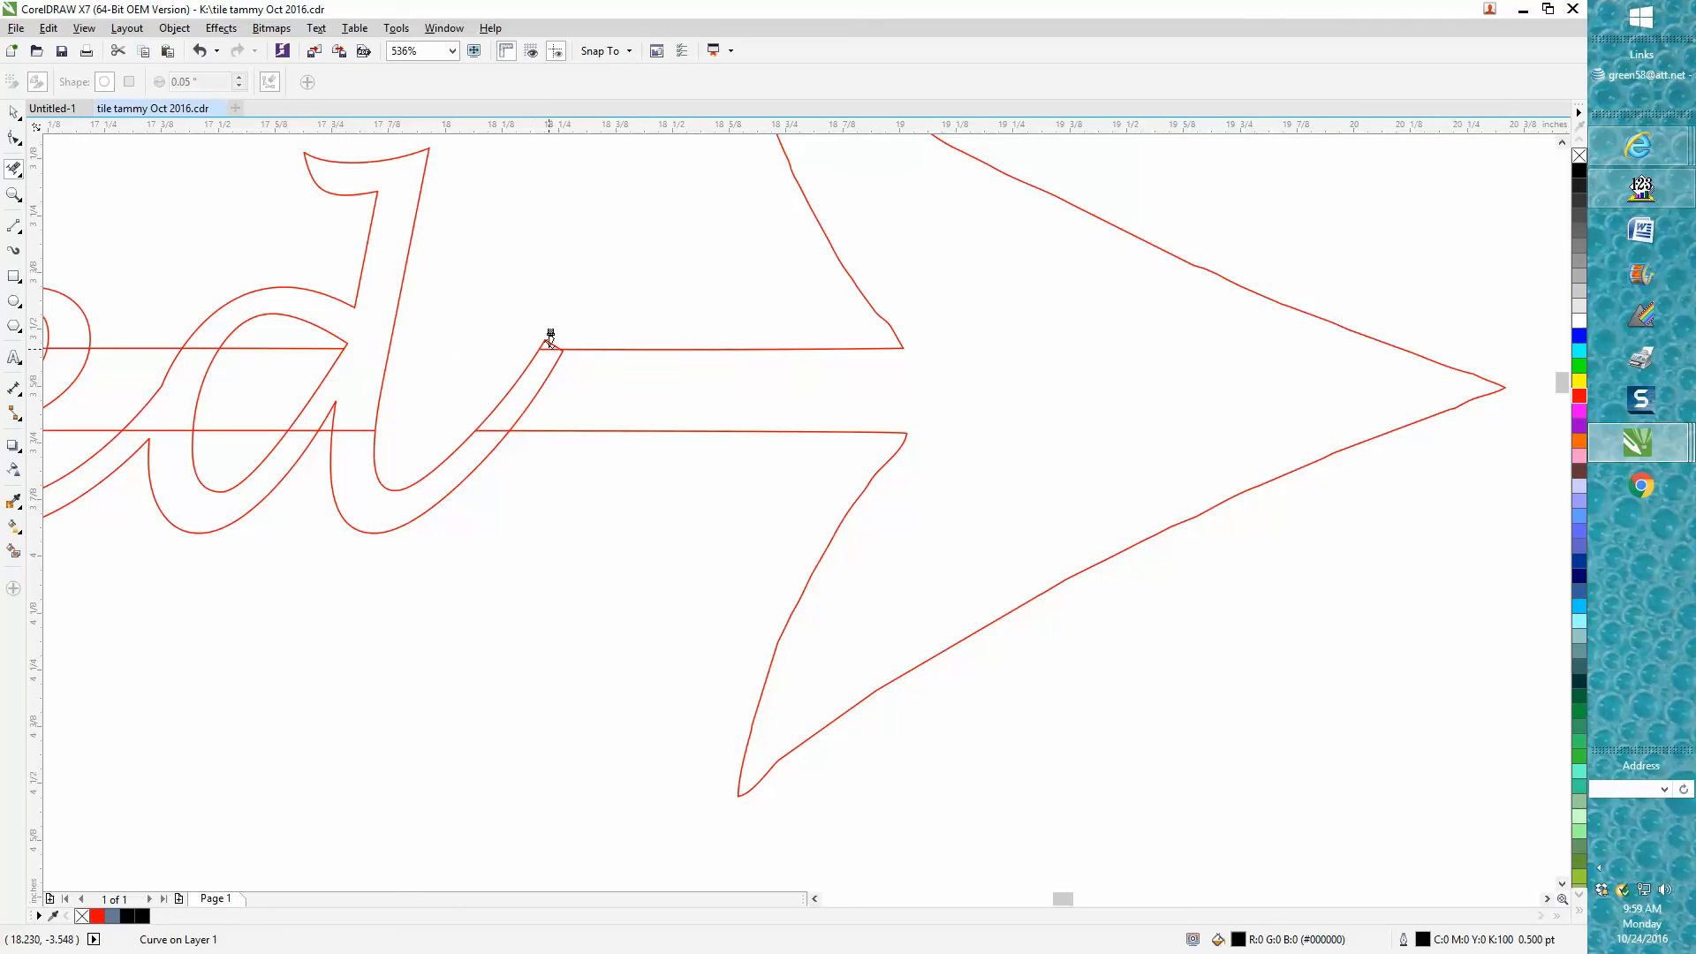
{"action": "mouse_move", "coordinate": [565, 357]}
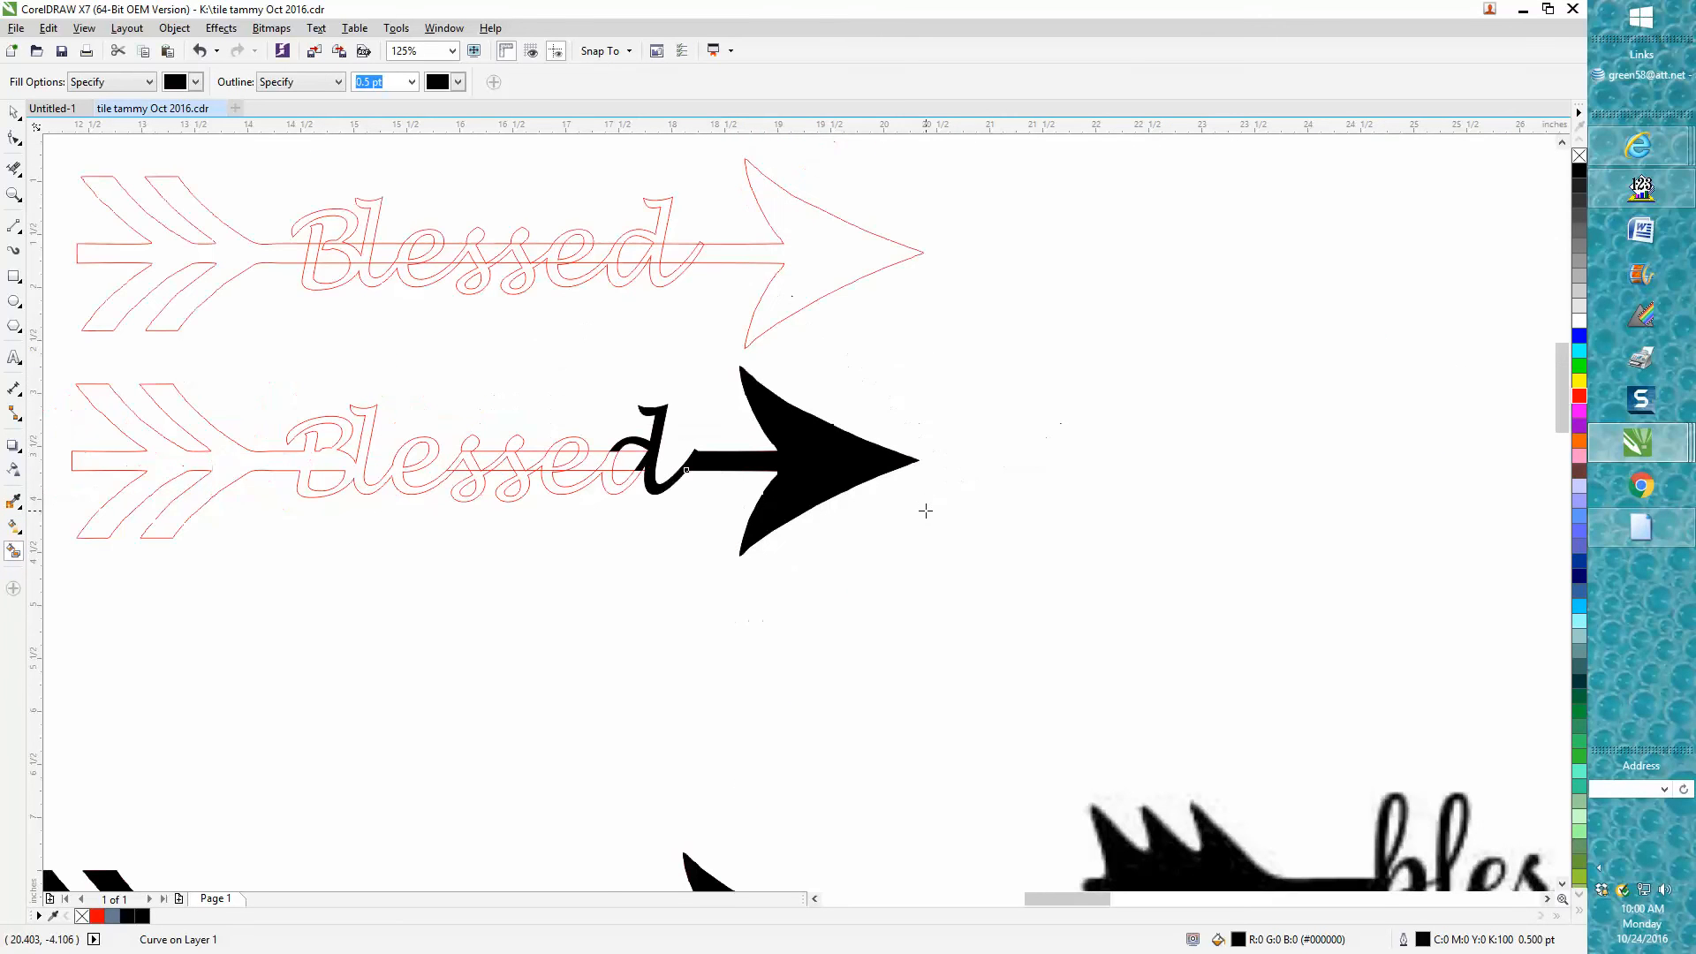
{"action": "mouse_move", "coordinate": [938, 494]}
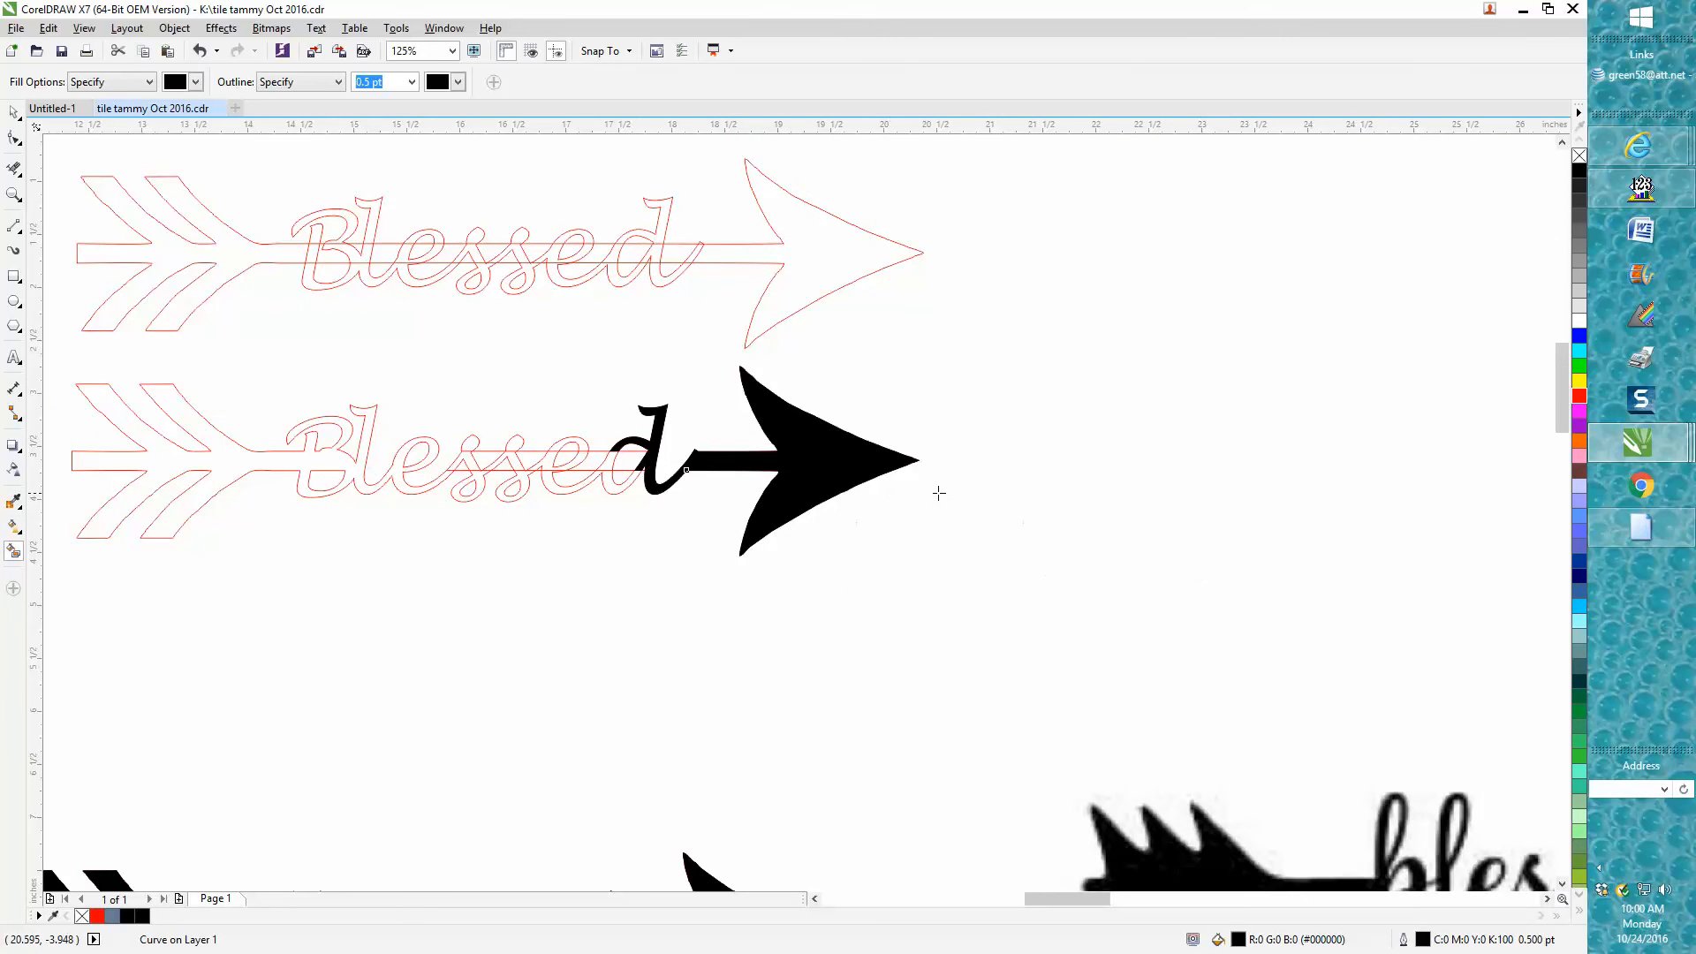